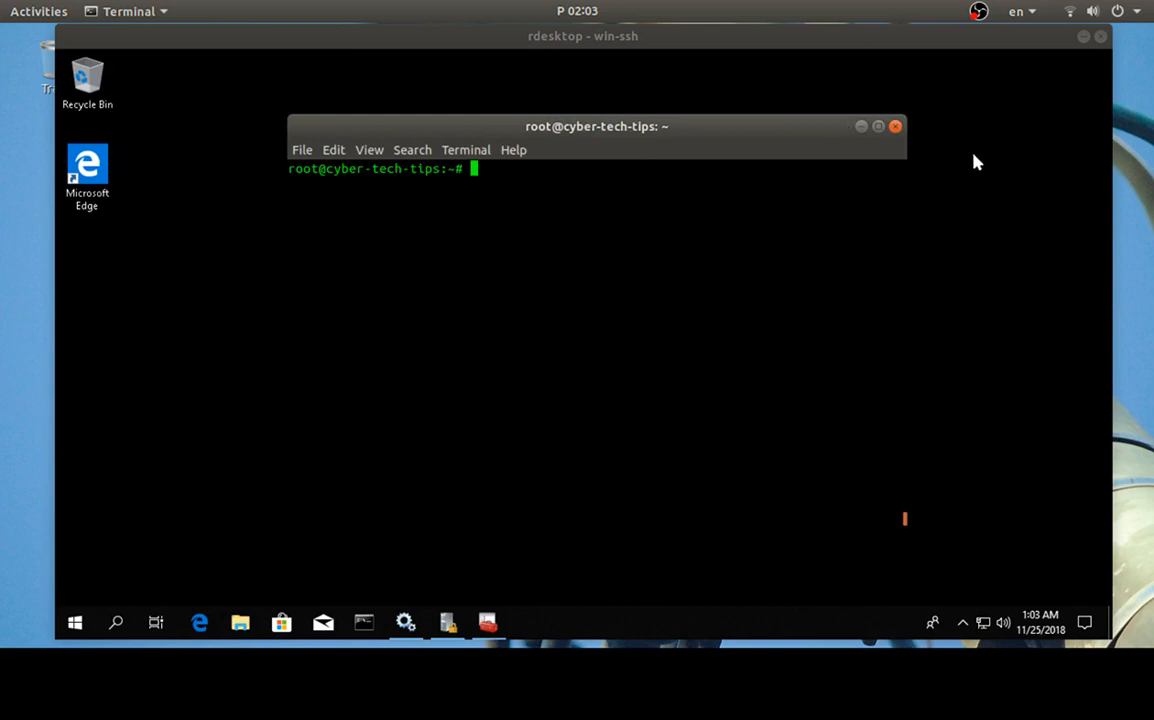
Bring the rdesktop win-ssh Windows desktop in front of the local terminal
{"action": "left_click", "coordinate": [894, 126]}
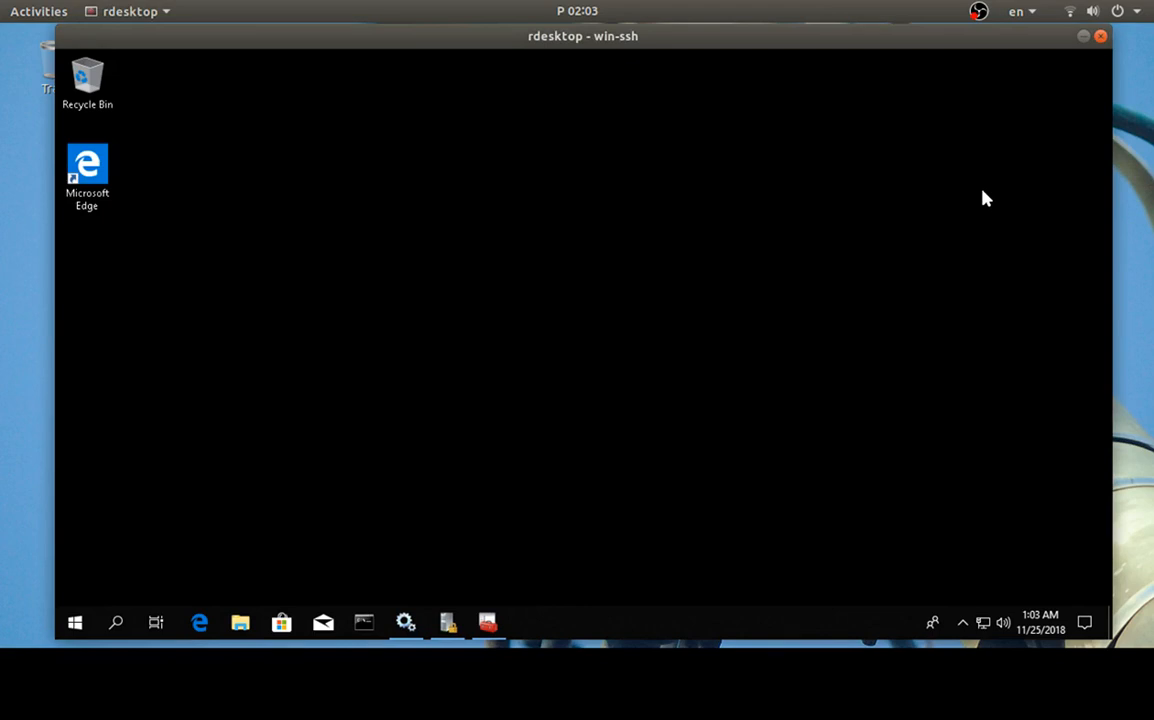
{"action": "mouse_move", "coordinate": [405, 622]}
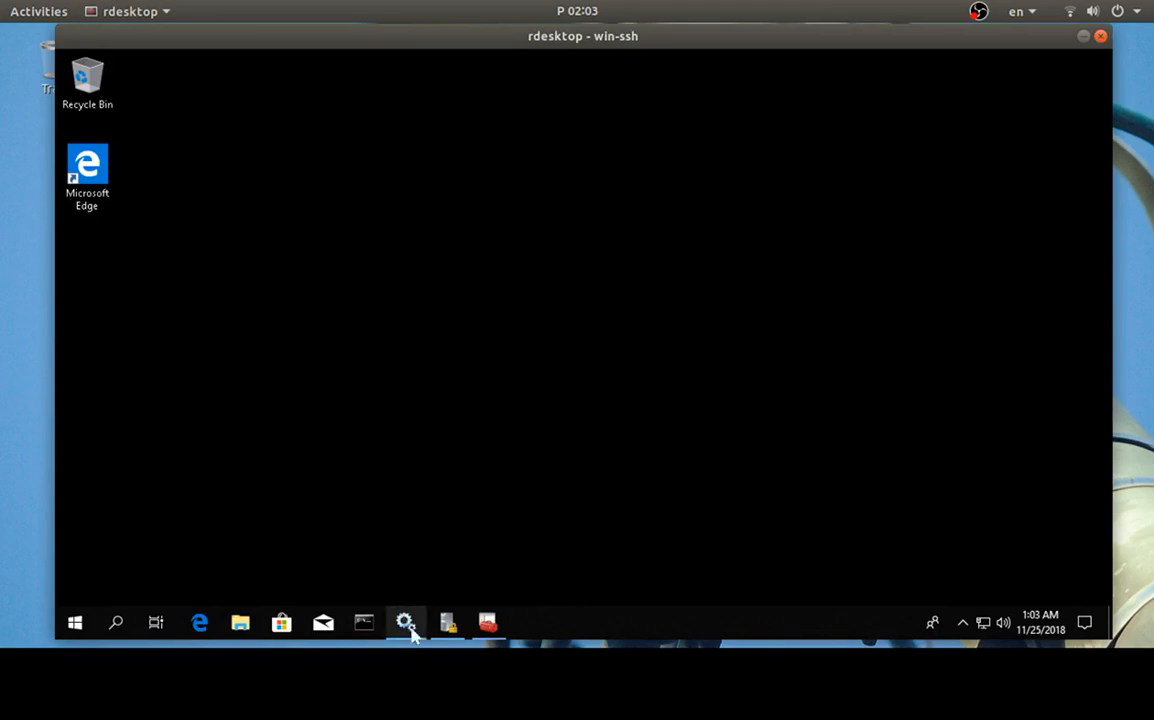
Set the OpenSSH Authentication Agent service to log on as Local System
{"action": "left_click", "coordinate": [405, 623]}
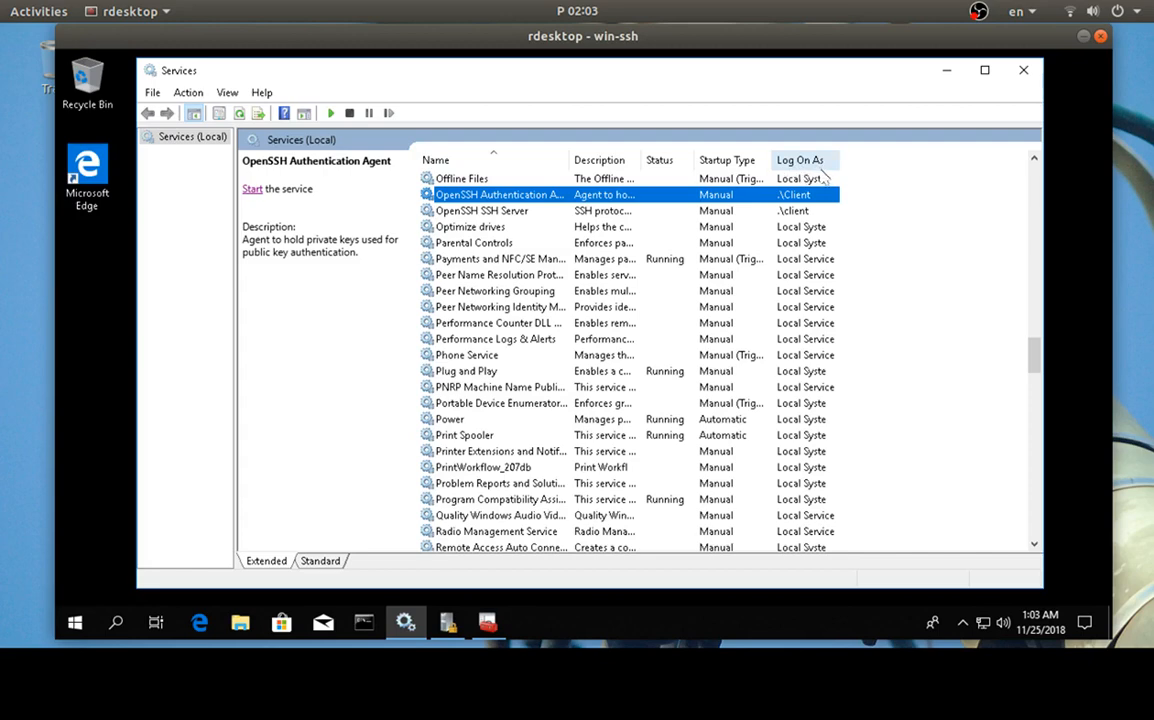
{"action": "right_click", "coordinate": [497, 194]}
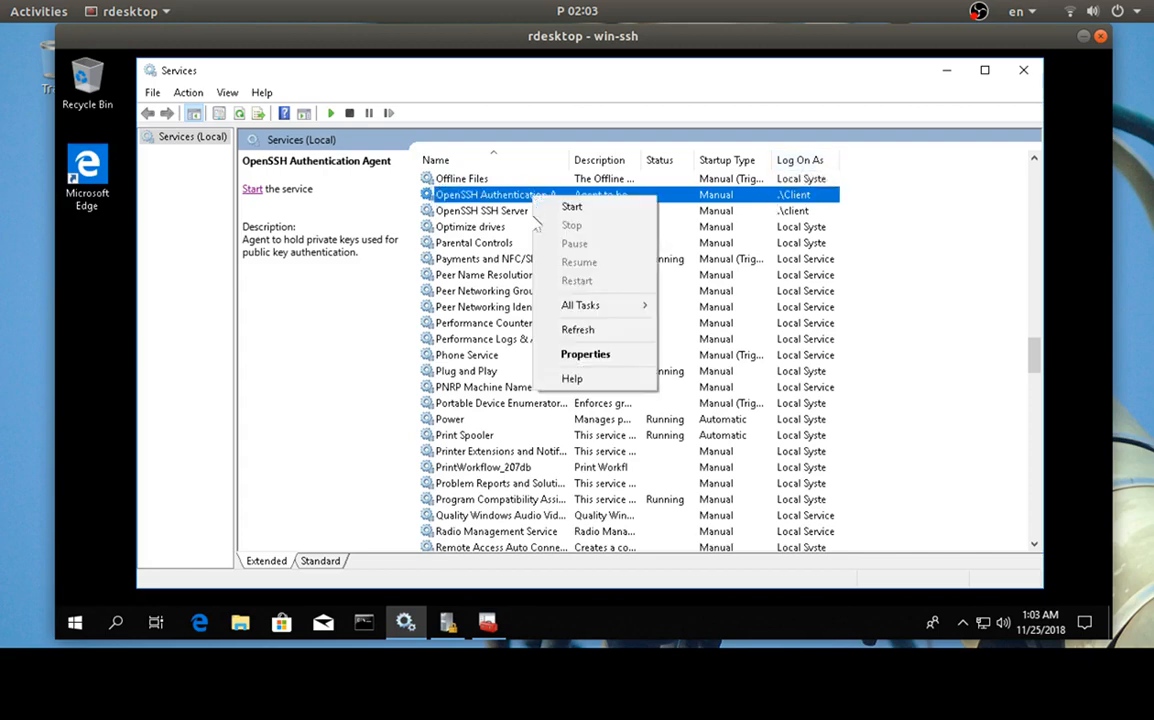
{"action": "left_click", "coordinate": [585, 354]}
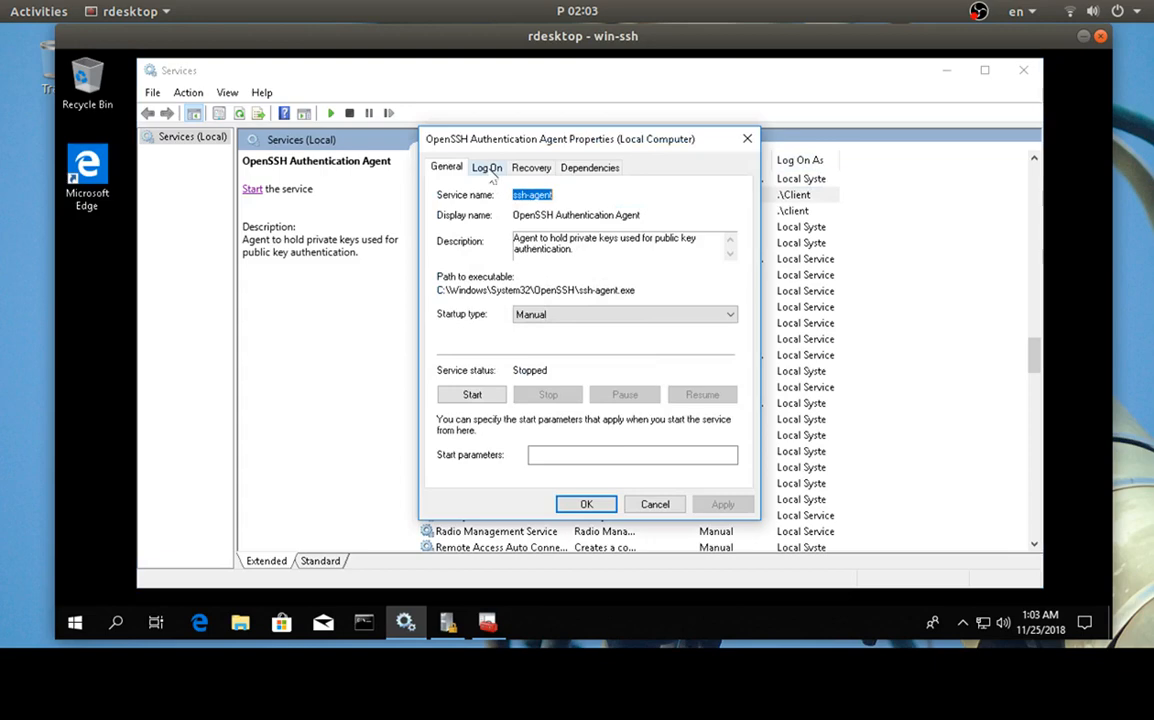
{"action": "left_click", "coordinate": [487, 167]}
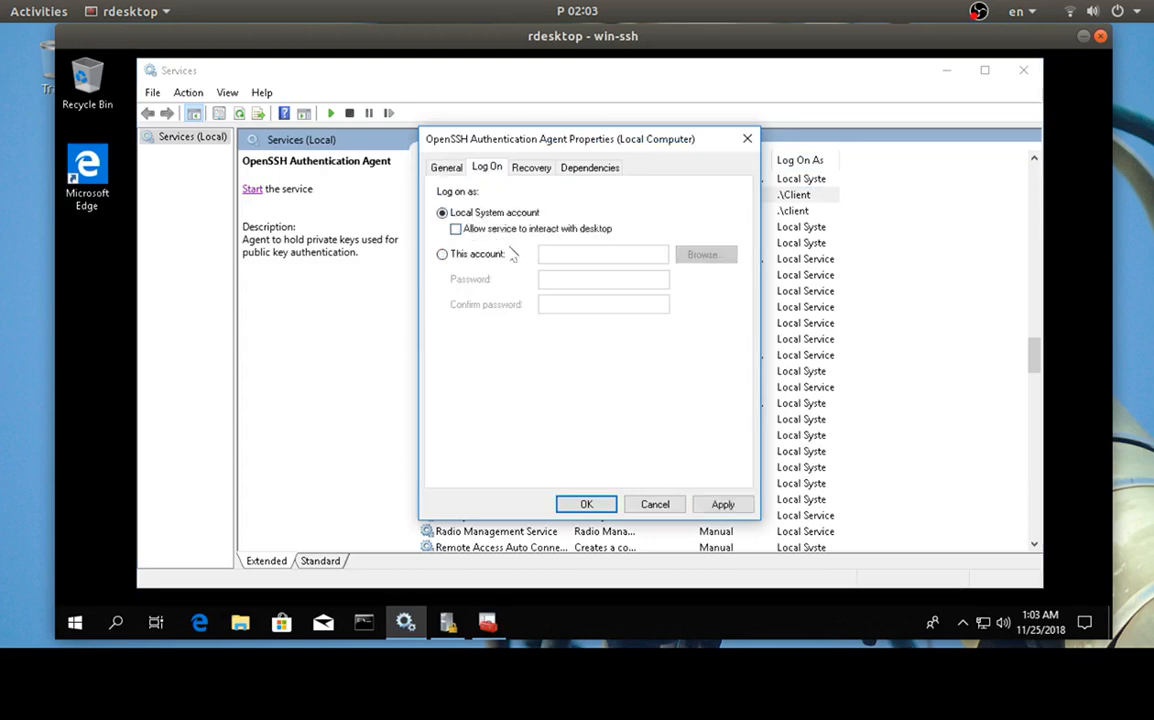
{"action": "left_click", "coordinate": [655, 503]}
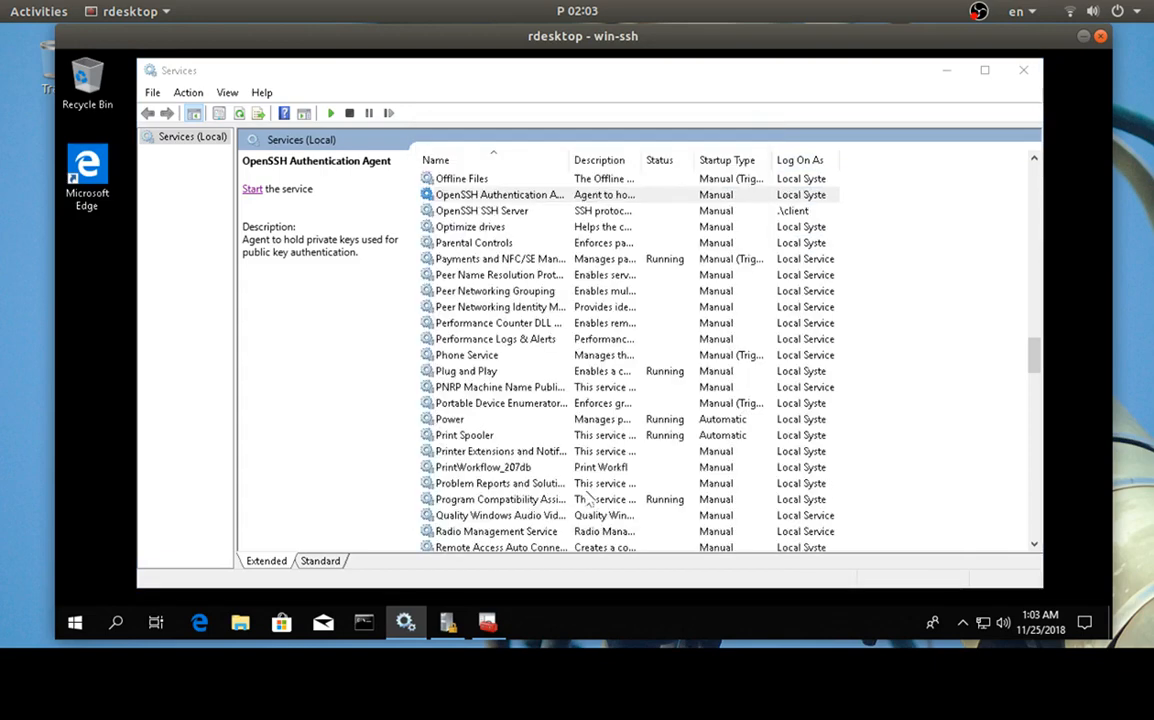
Set the OpenSSH SSH Server service to log on as Local System
{"action": "right_click", "coordinate": [482, 210]}
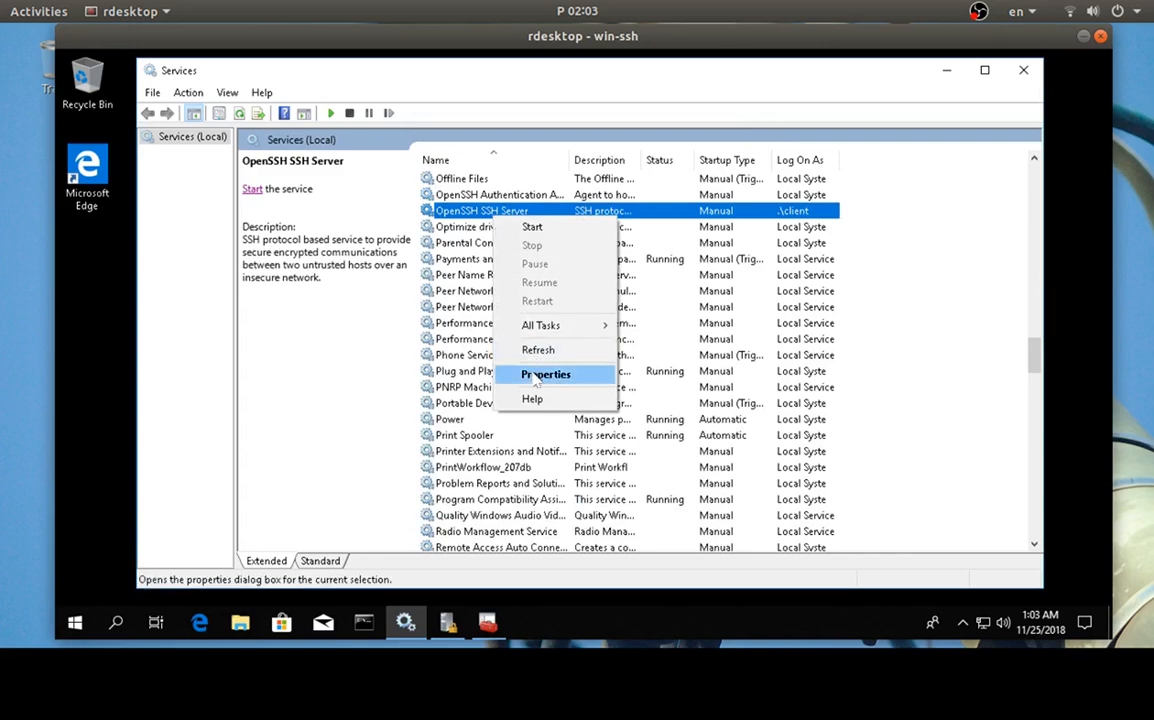
{"action": "left_click", "coordinate": [545, 373]}
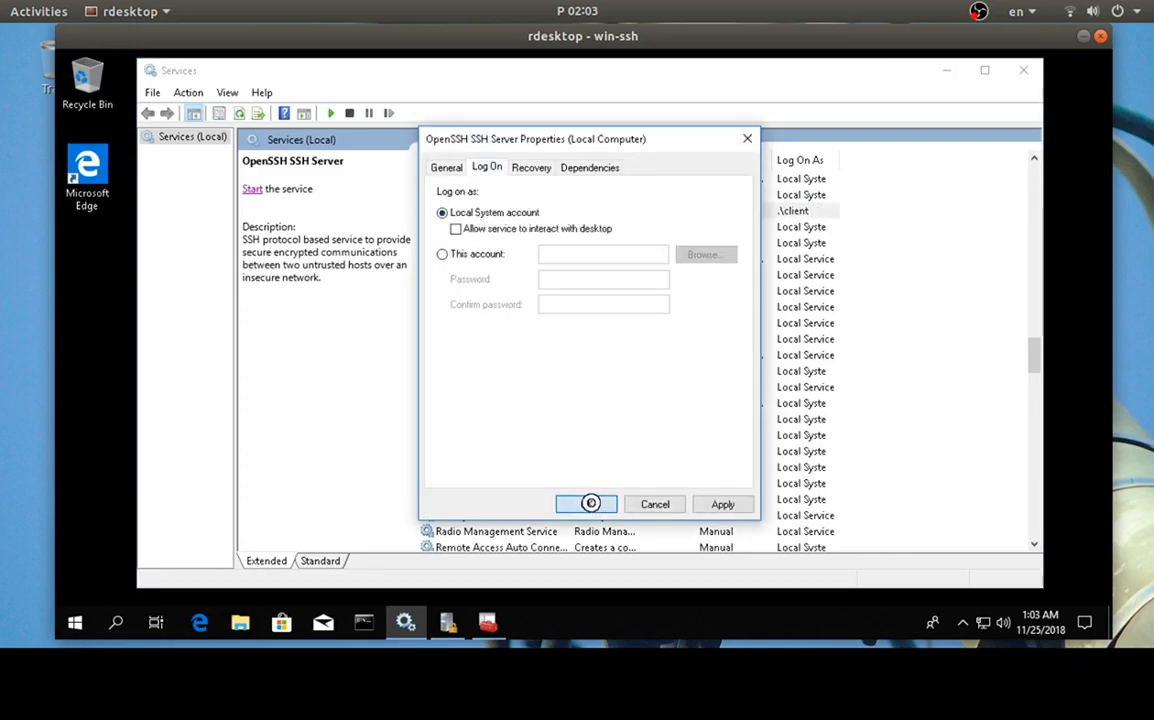
{"action": "left_click", "coordinate": [655, 503]}
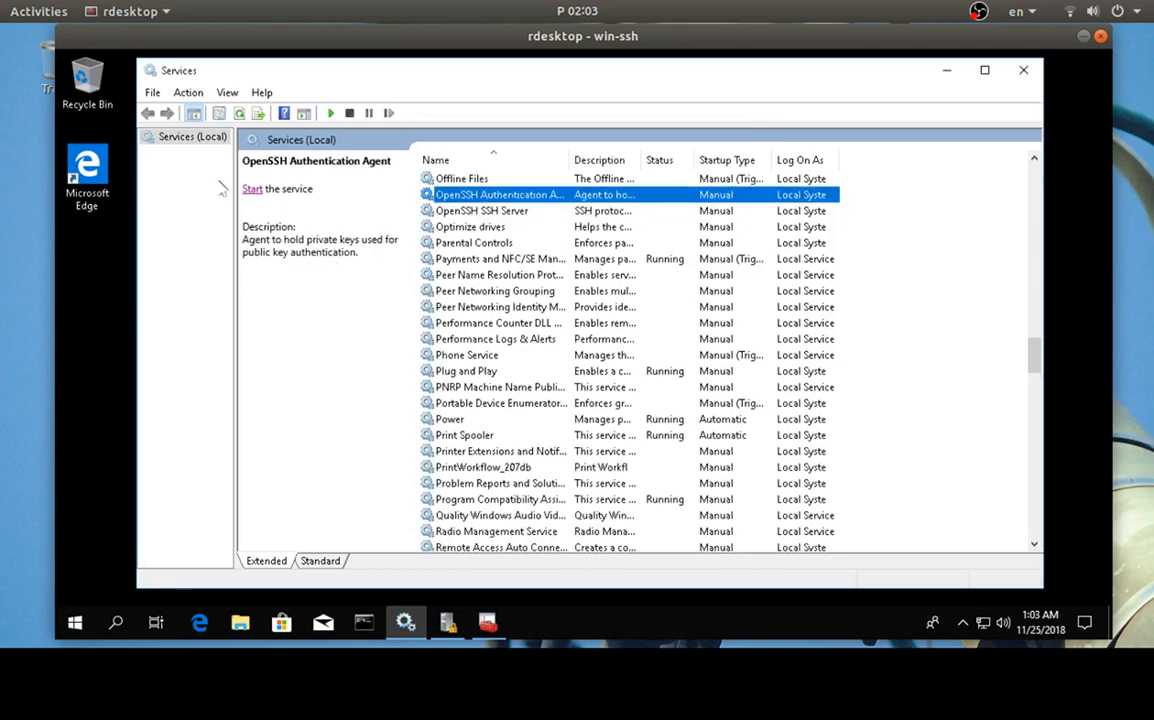
Start the OpenSSH Authentication Agent and OpenSSH SSH Server services
{"action": "left_click", "coordinate": [252, 188]}
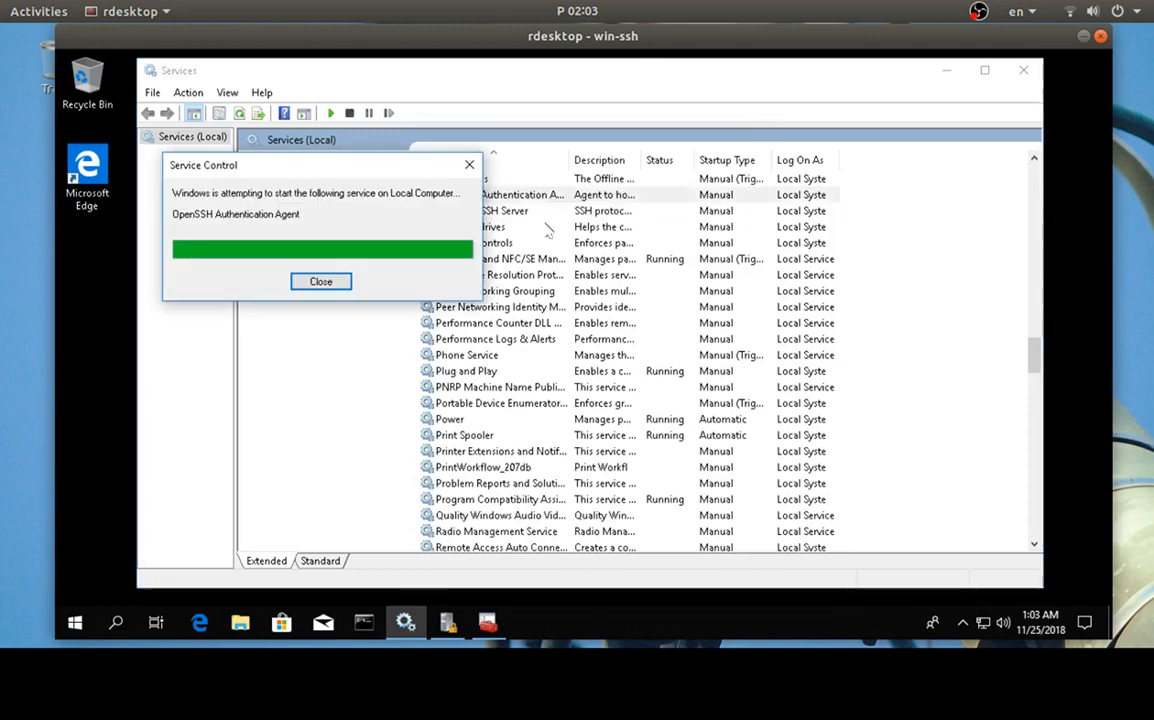
{"action": "left_click", "coordinate": [320, 281]}
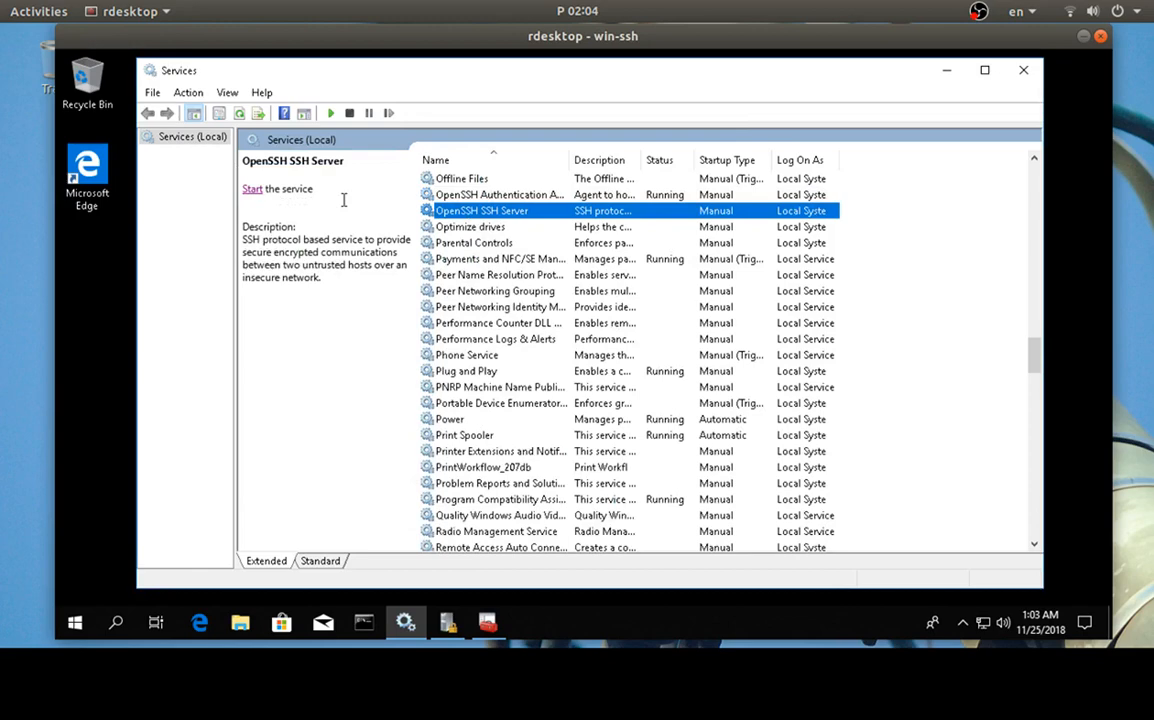
{"action": "left_click", "coordinate": [252, 188]}
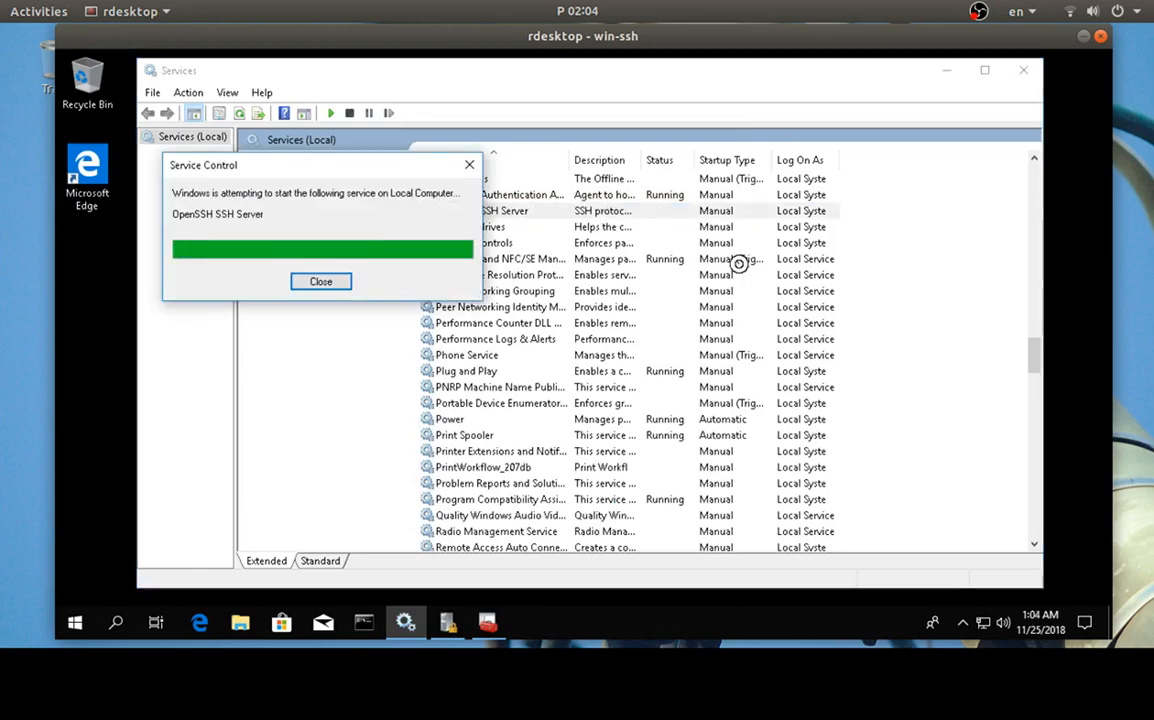
{"action": "left_click", "coordinate": [321, 281]}
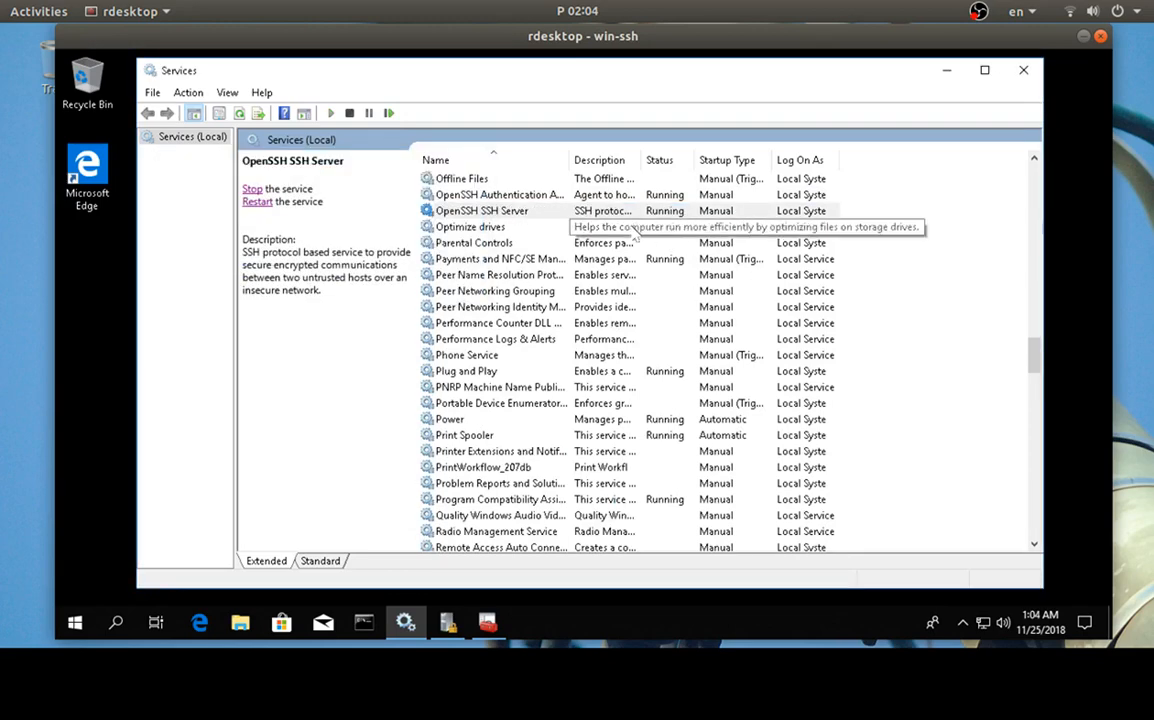
{"action": "mouse_move", "coordinate": [37, 278]}
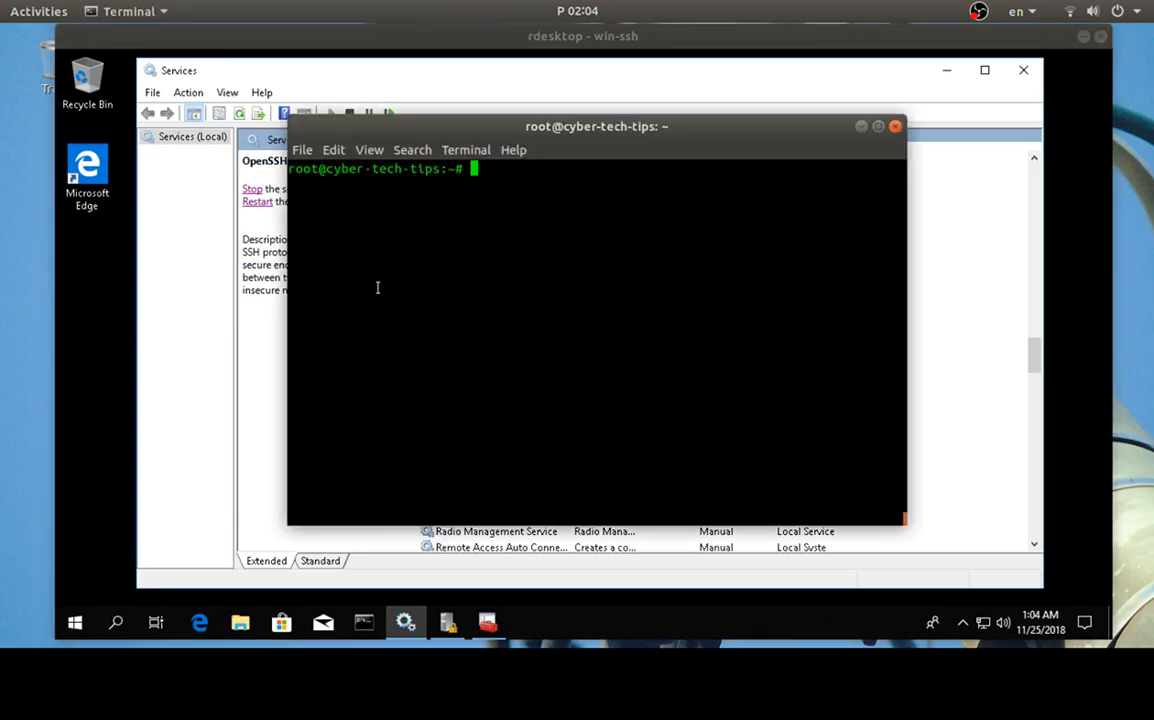
SSH to client@win-ssh, remove the stale host key, and accept the new key
{"action": "type", "text": "ssh client"}
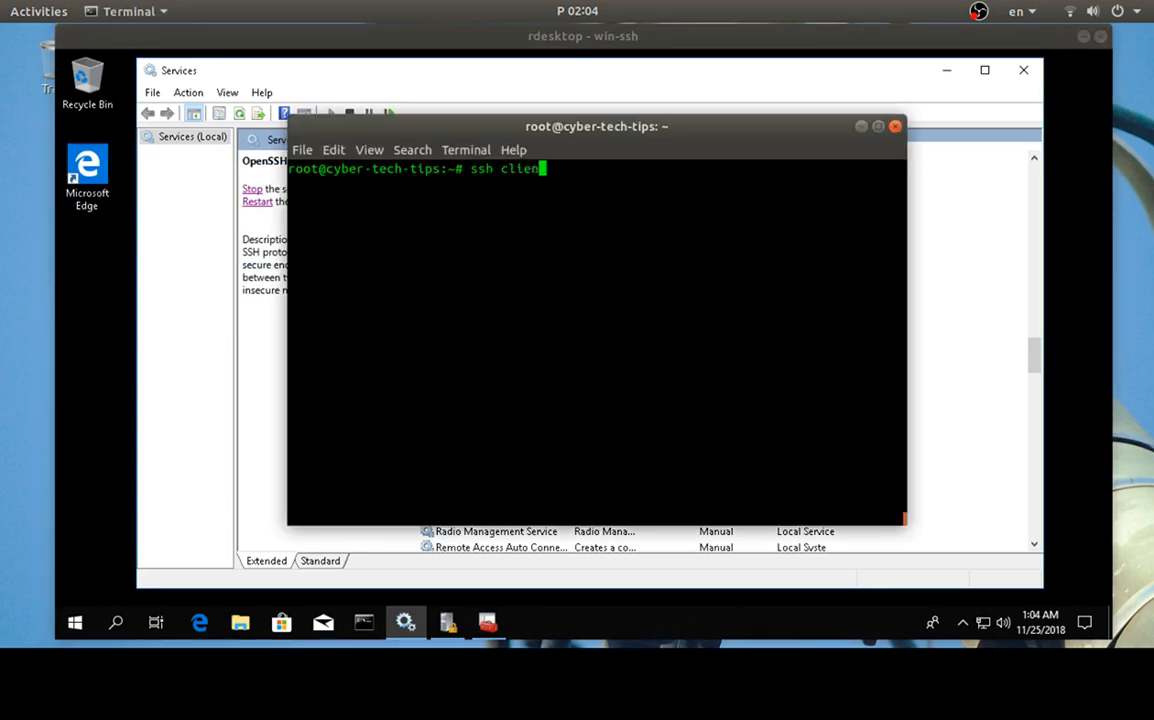
{"action": "type", "text": "t@win"}
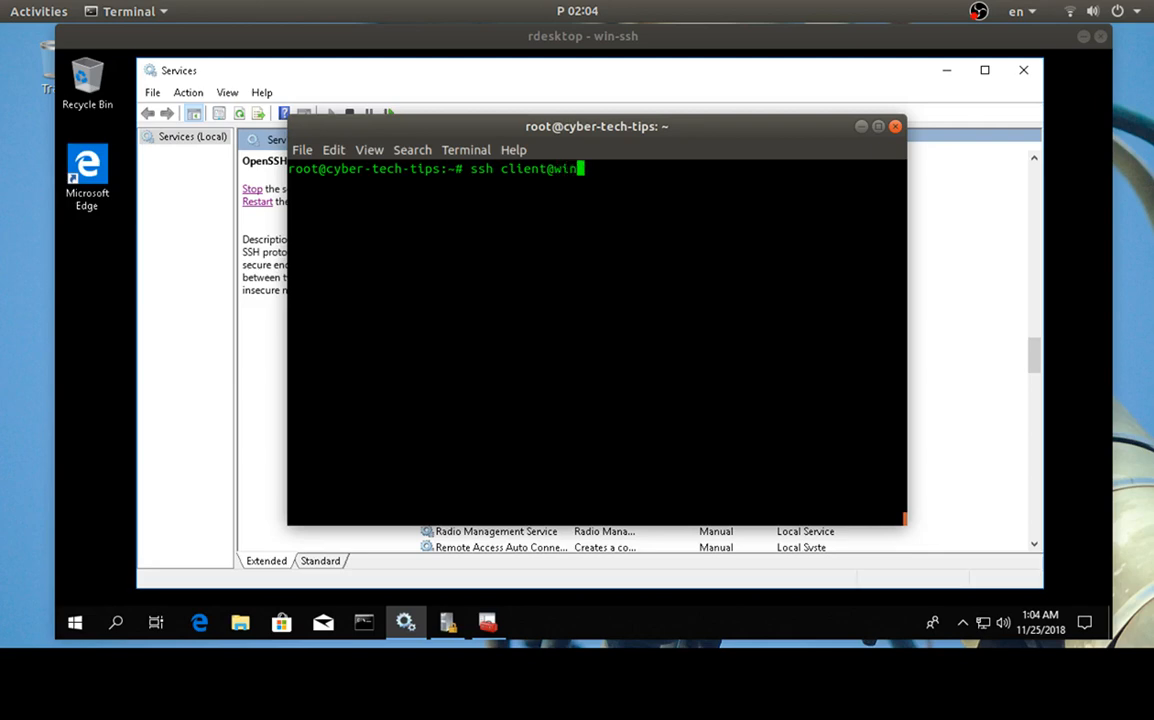
{"action": "type", "text": "-ssh"}
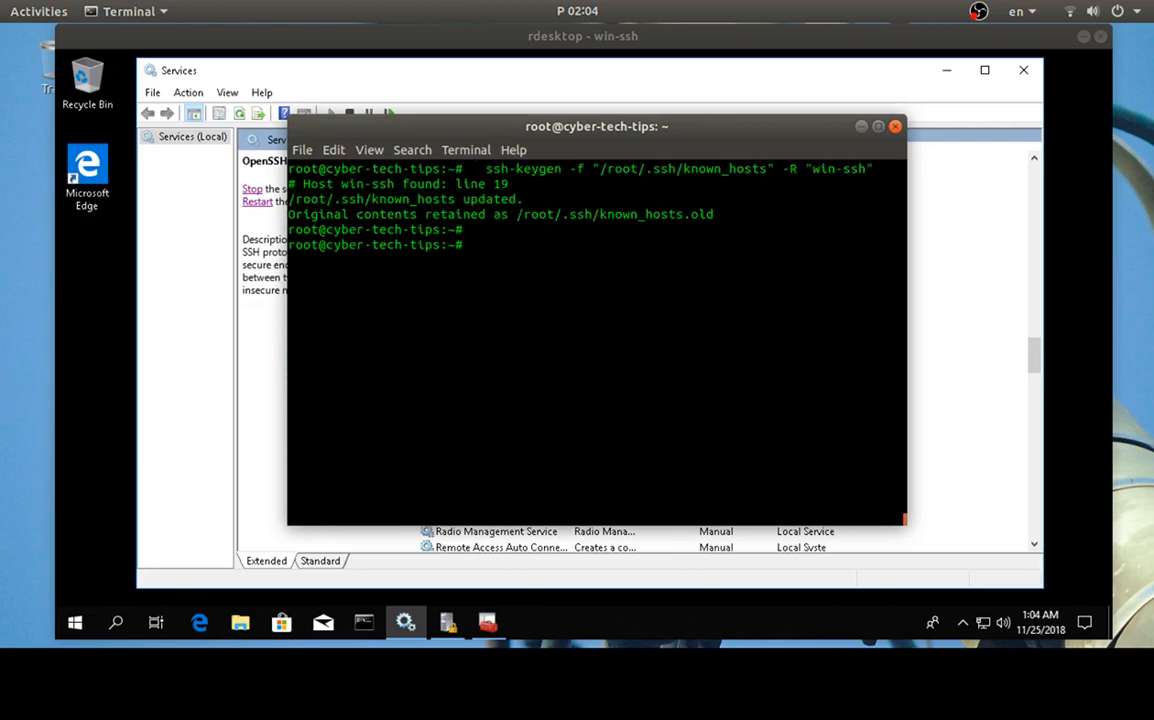
{"action": "type", "text": "ssh client@win-ssh"}
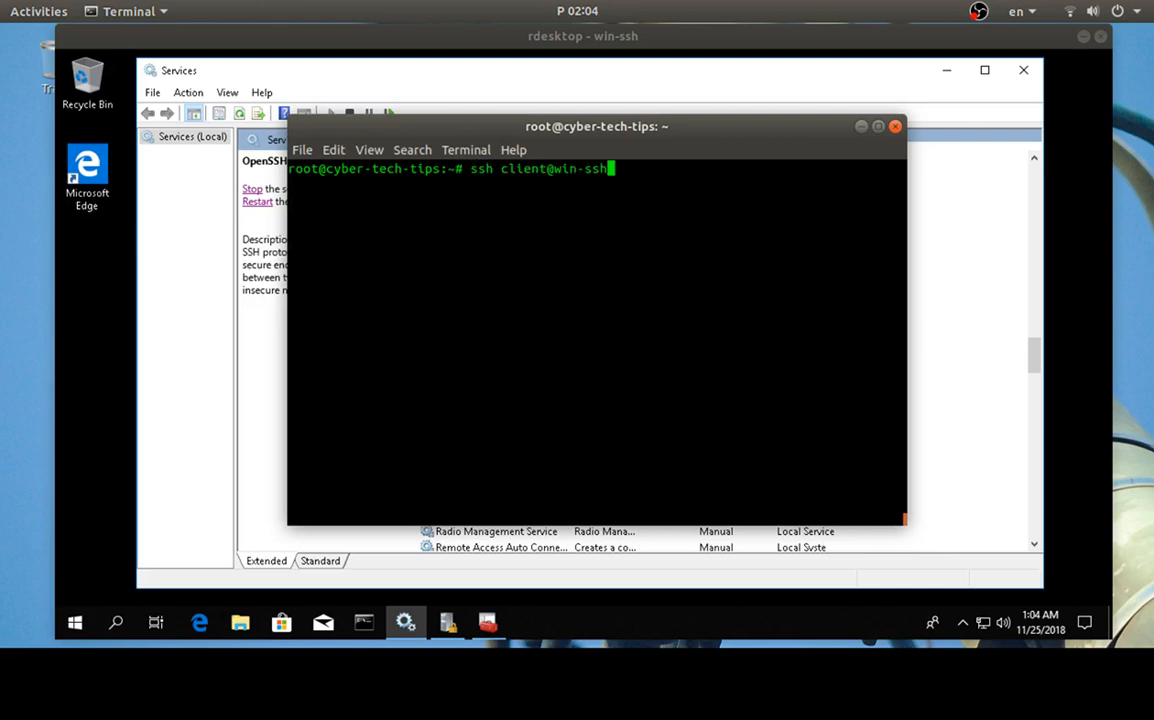
{"action": "type", "text": "yes"}
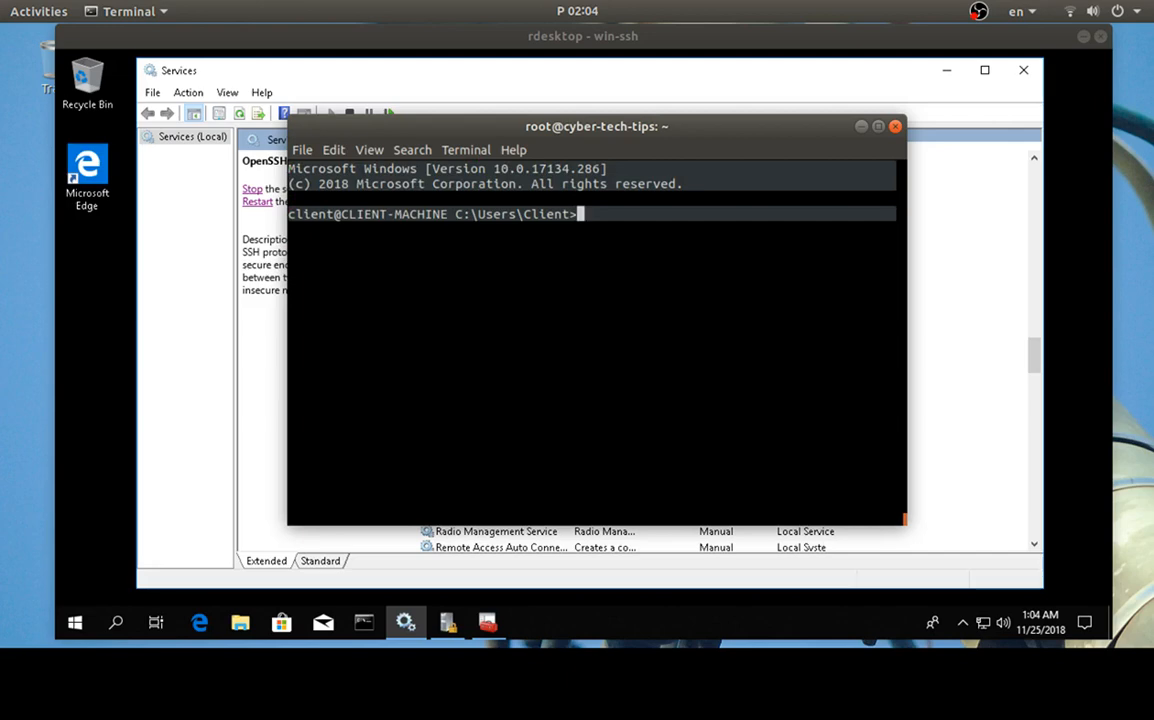
{"action": "type", "text": "exi"}
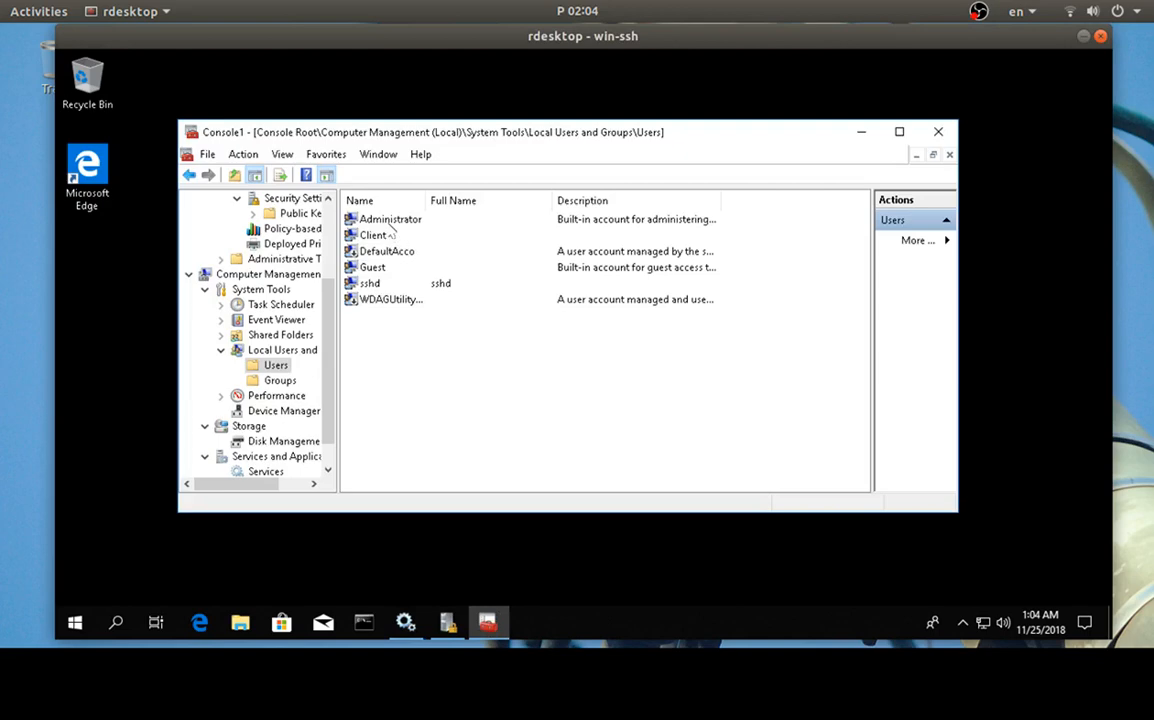
Open the Administrator account's Properties in Local Users and Groups
{"action": "left_click", "coordinate": [390, 219]}
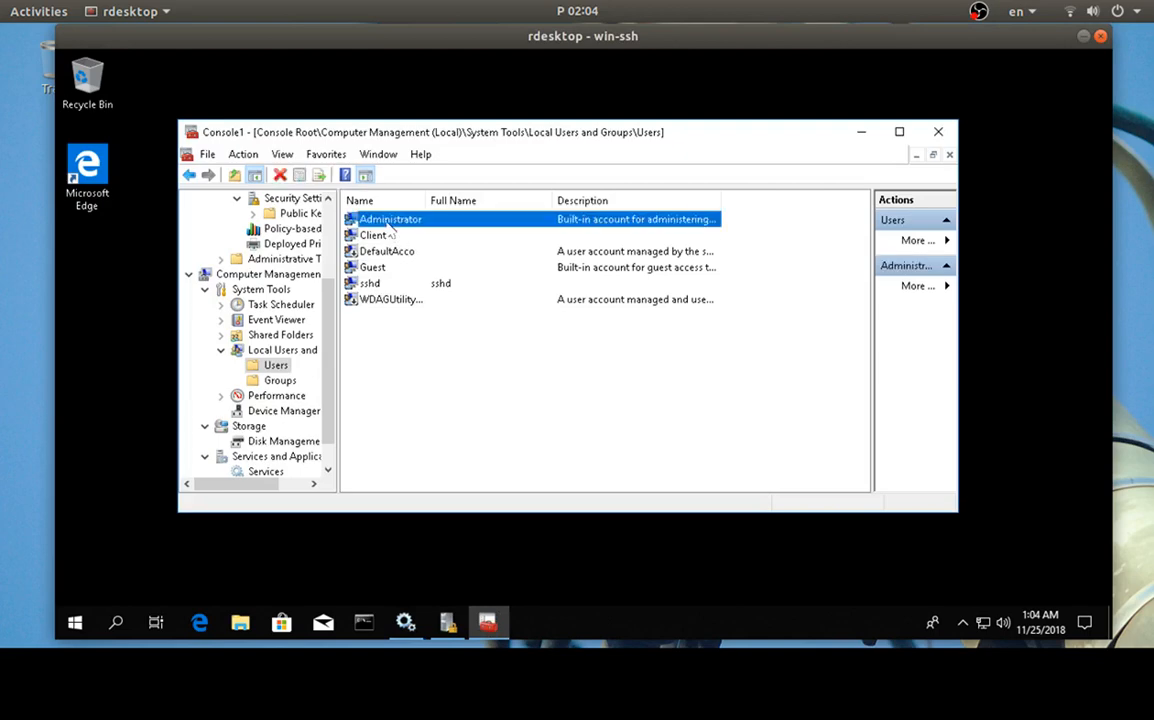
{"action": "double_click", "coordinate": [390, 219]}
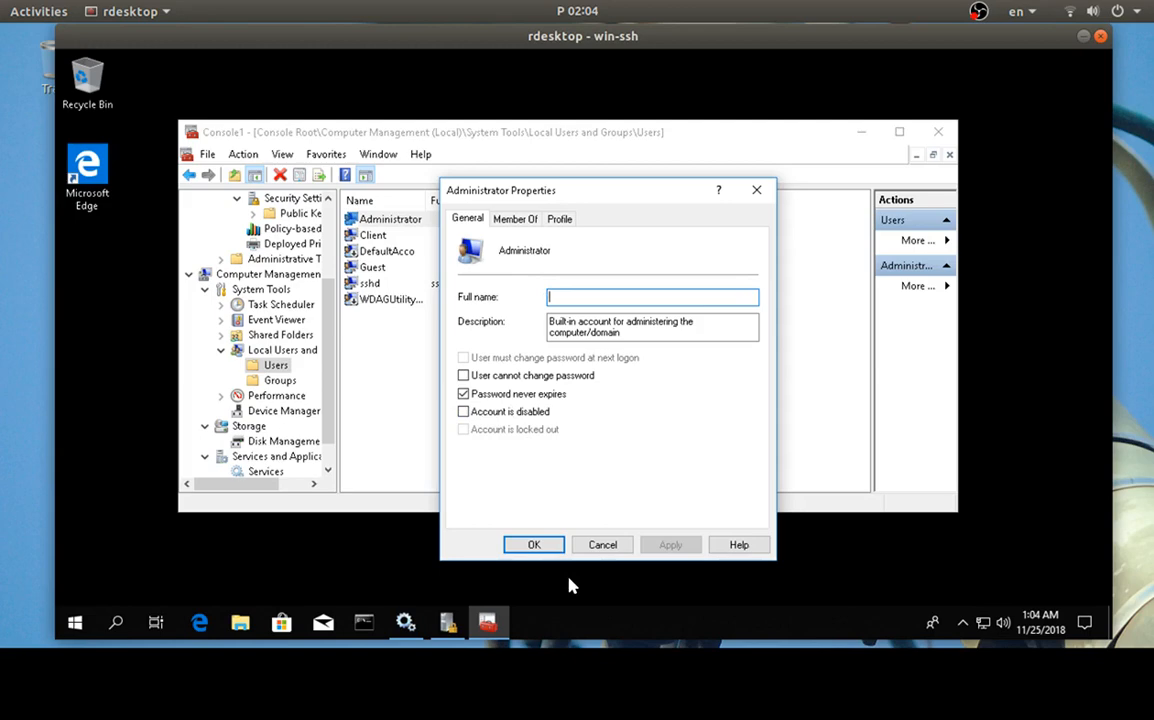
{"action": "left_click", "coordinate": [533, 544]}
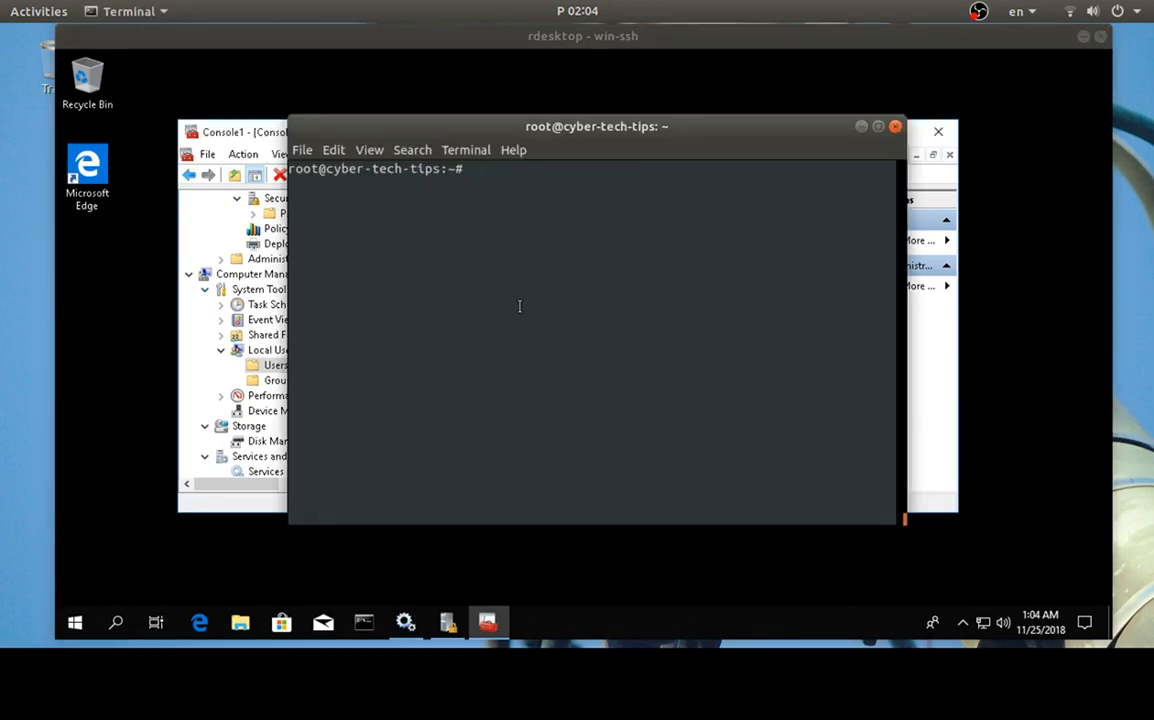
Enter an ssh command to log in as administrator on win-ssh
{"action": "type", "text": "ssh a"}
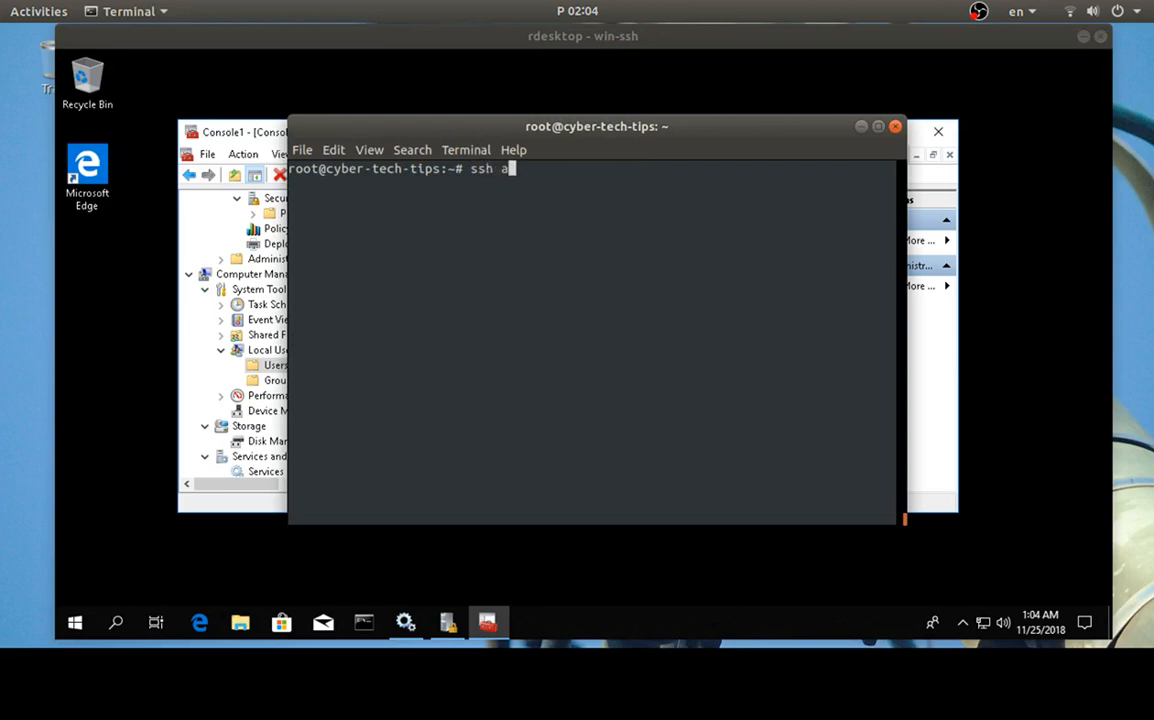
{"action": "type", "text": "dministrator@"}
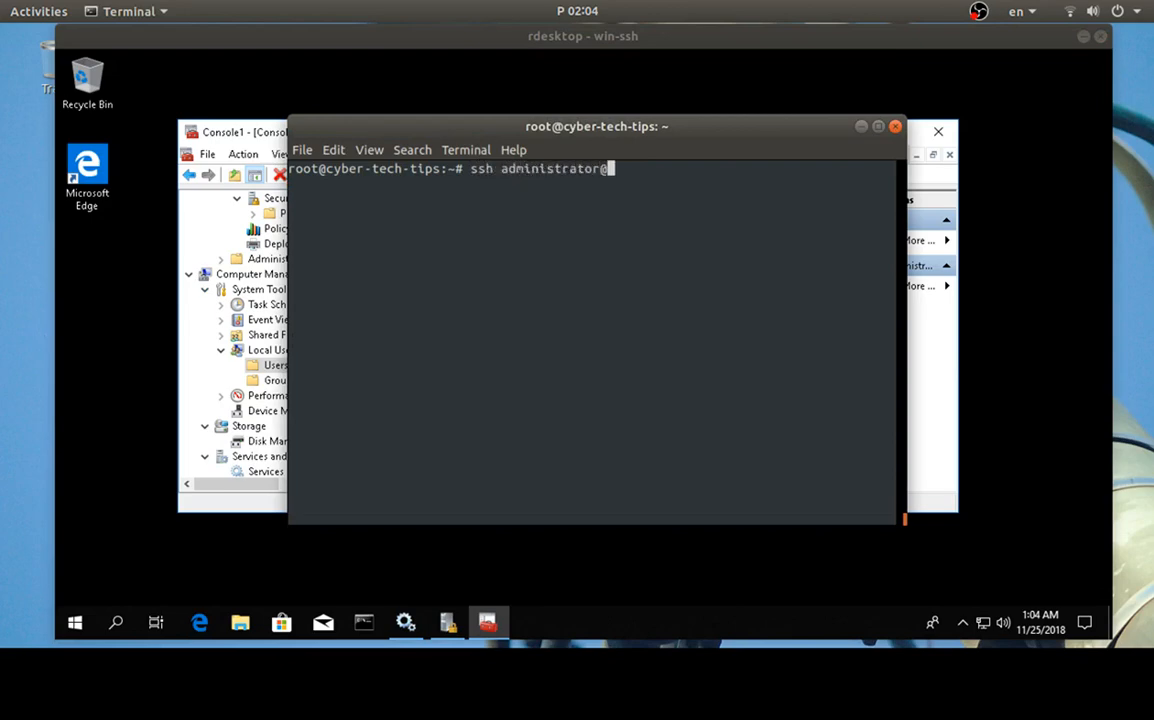
{"action": "type", "text": "win-ssh"}
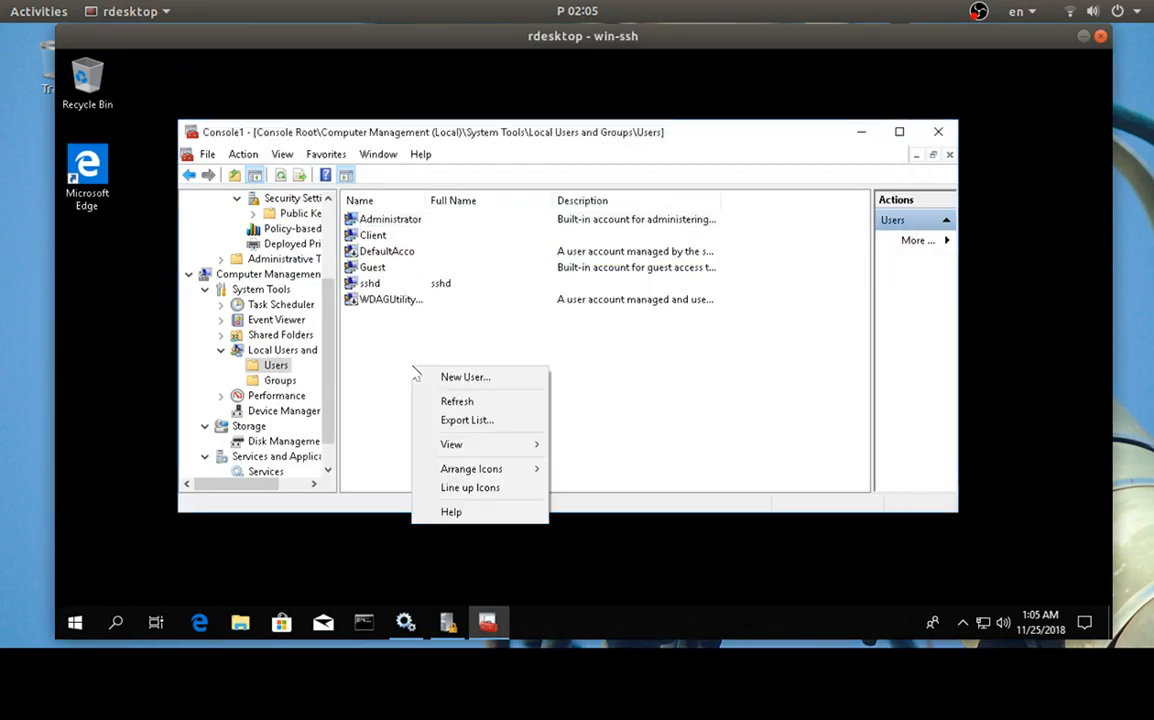
Create local user cyber with a never-expiring password and no change required at logon
{"action": "left_click", "coordinate": [464, 376]}
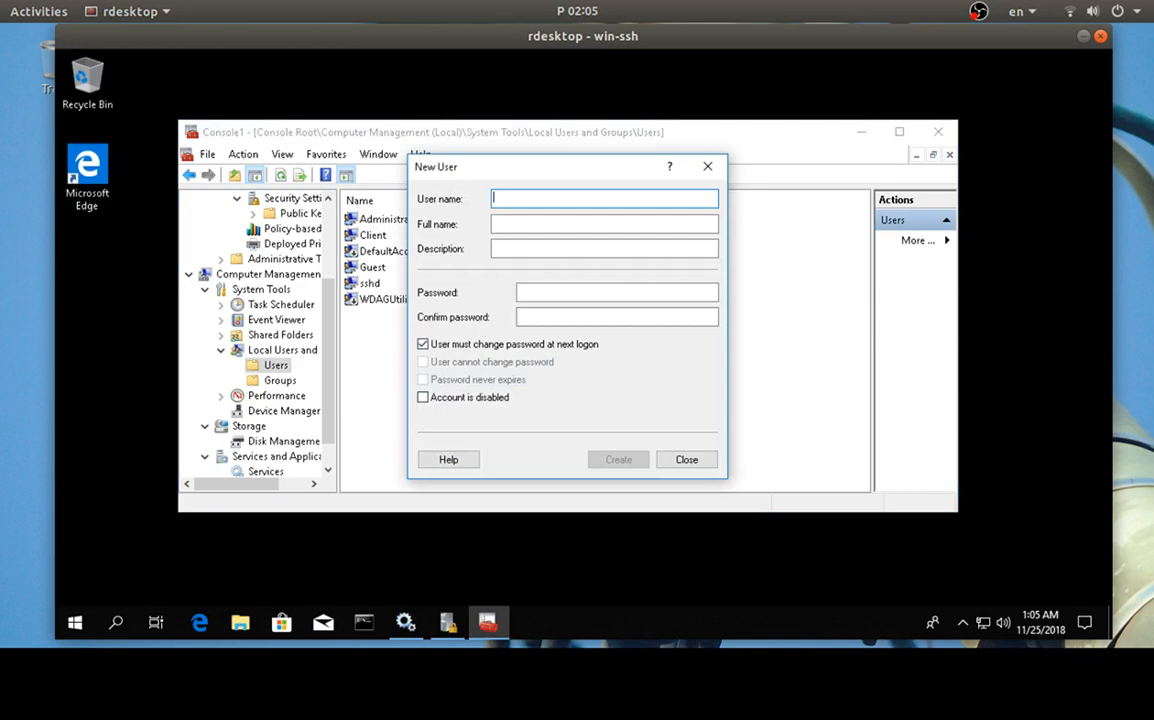
{"action": "type", "text": "cyber"}
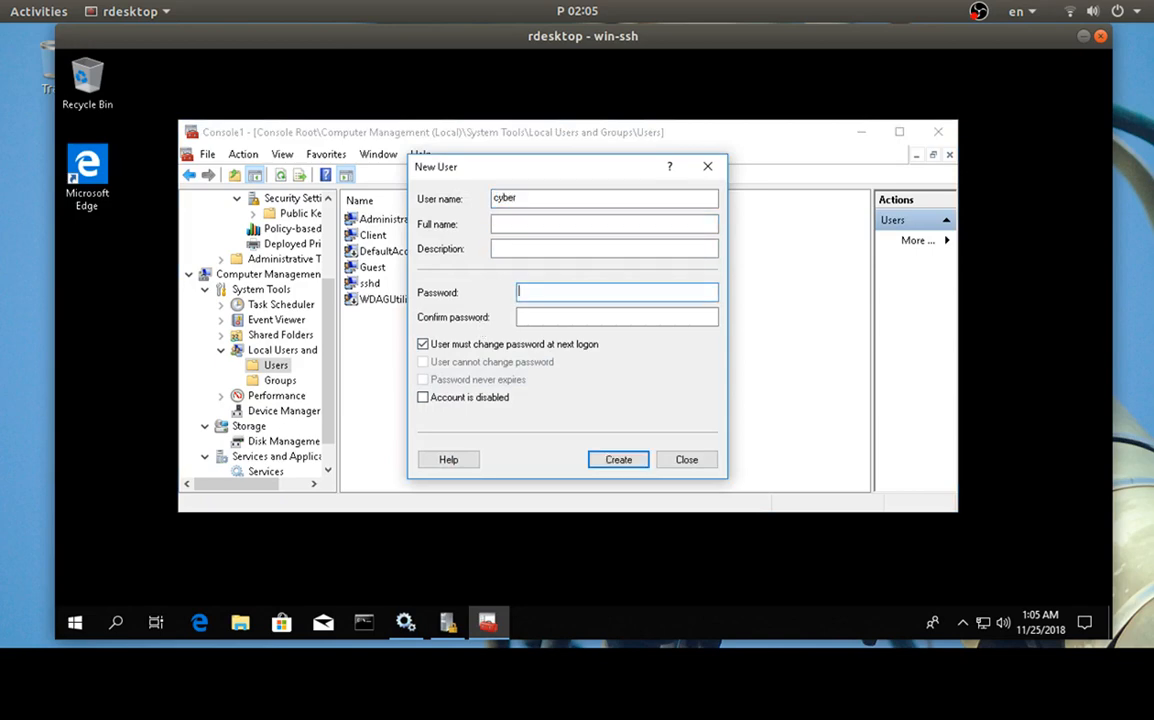
{"action": "type", "text": "•"}
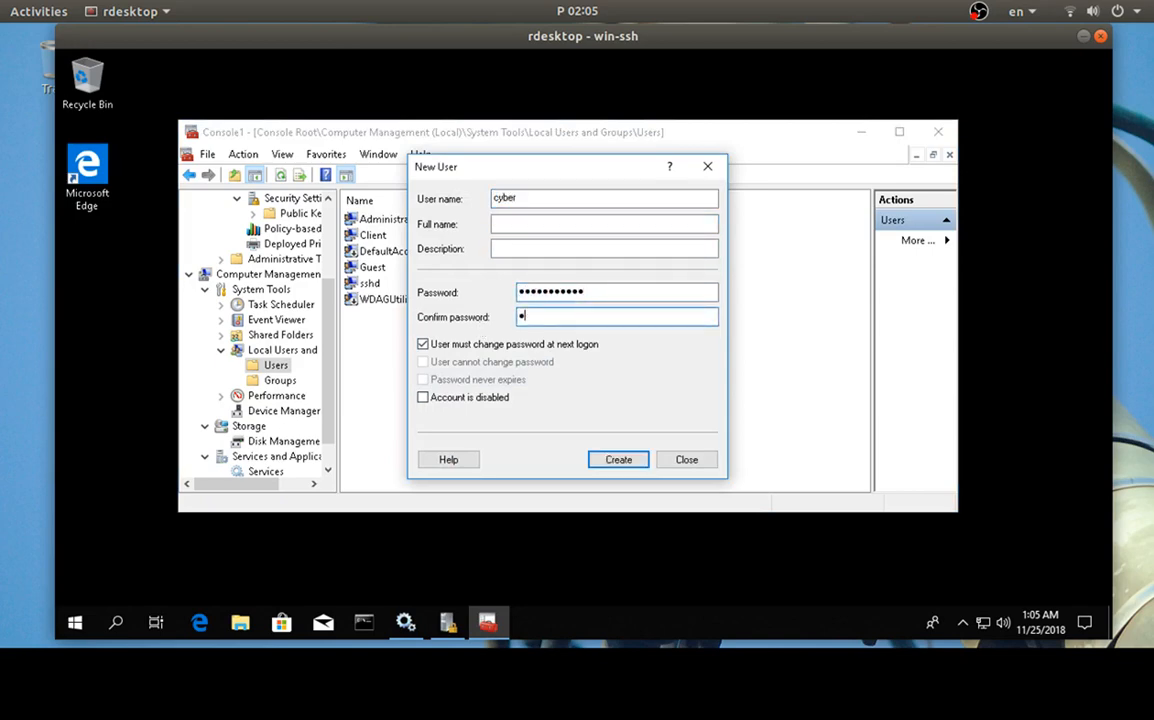
{"action": "type", "text": "password"}
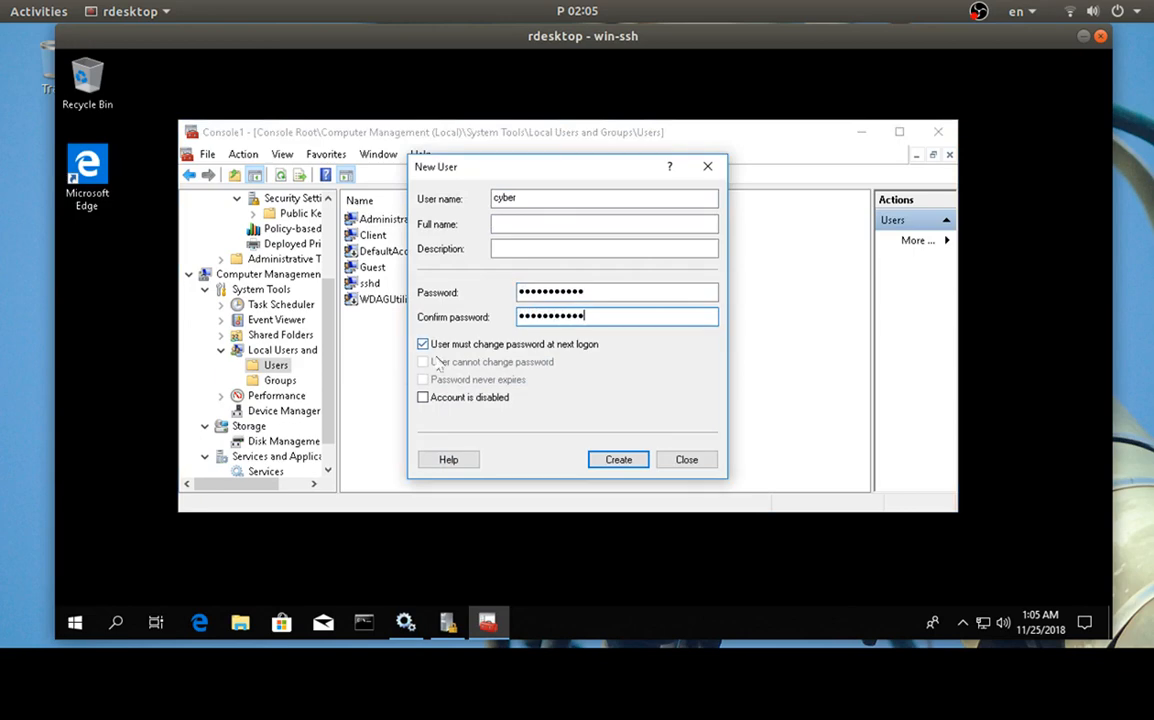
{"action": "left_click", "coordinate": [423, 379]}
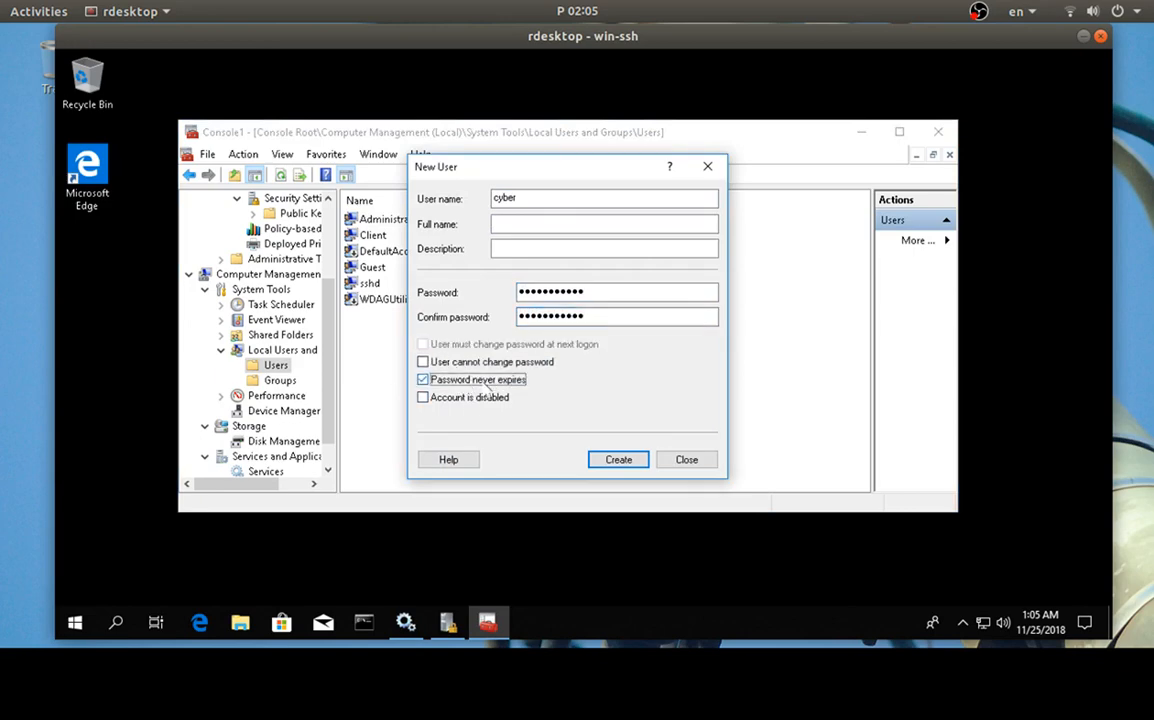
{"action": "left_click", "coordinate": [618, 459]}
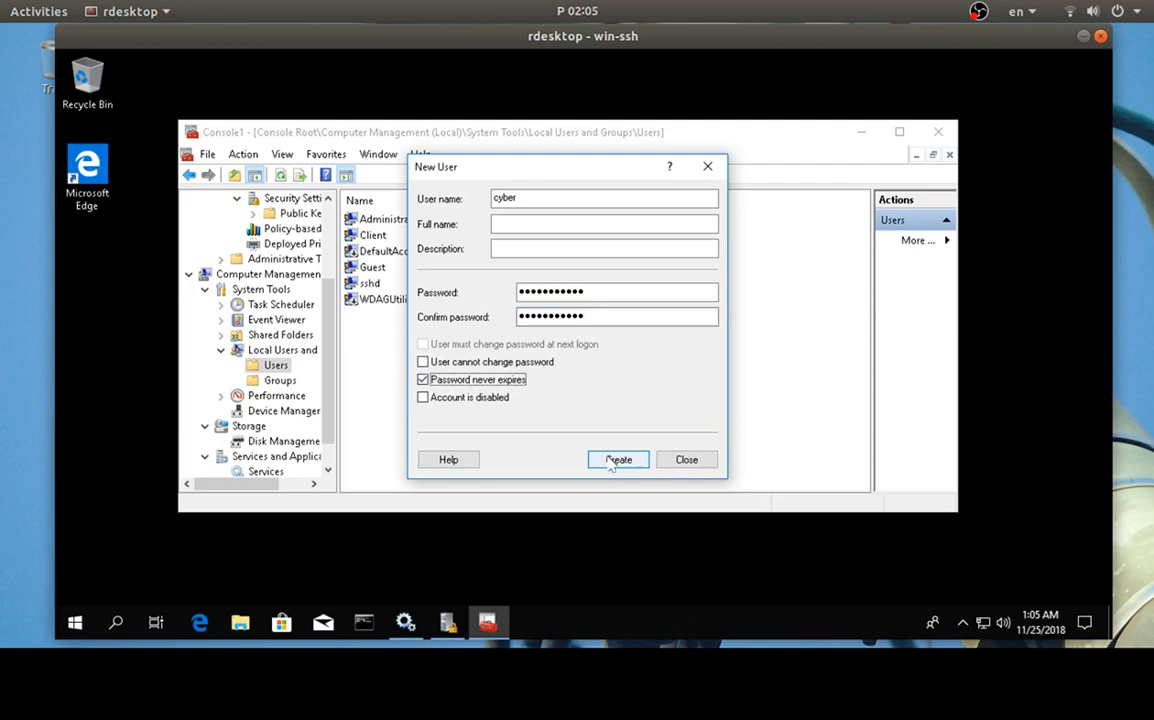
{"action": "left_click", "coordinate": [617, 459]}
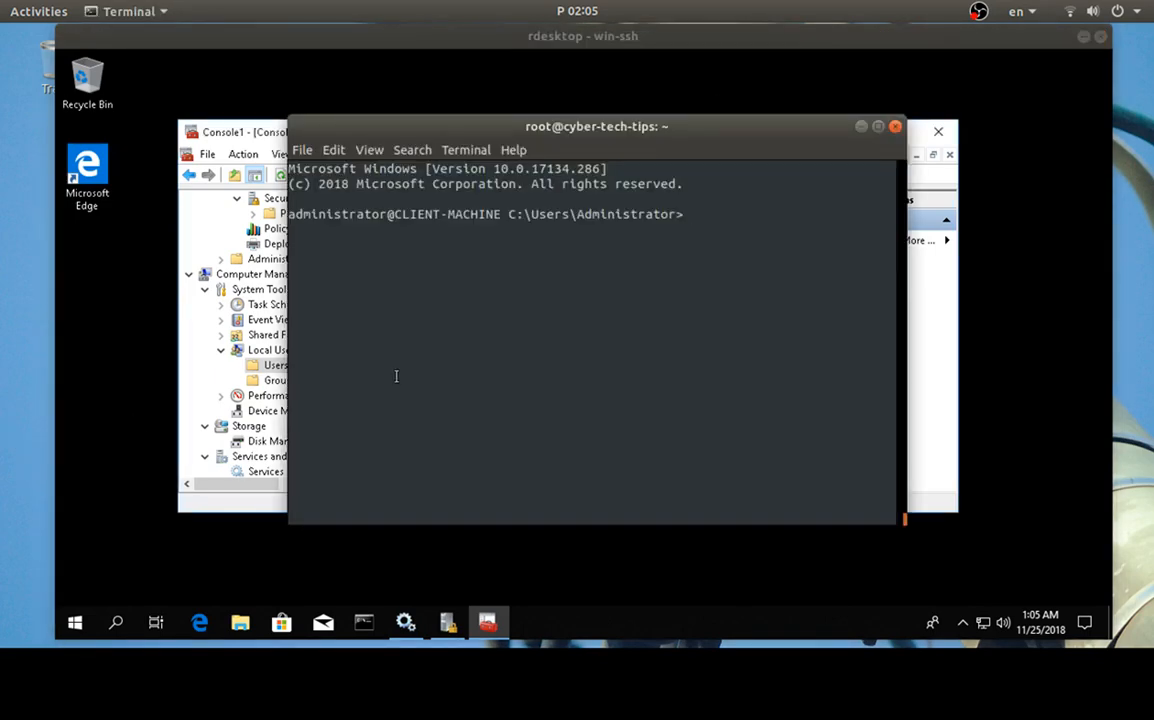
Exit the administrator session, SSH in as cyber to test folder access, then exit
{"action": "type", "text": "exit"}
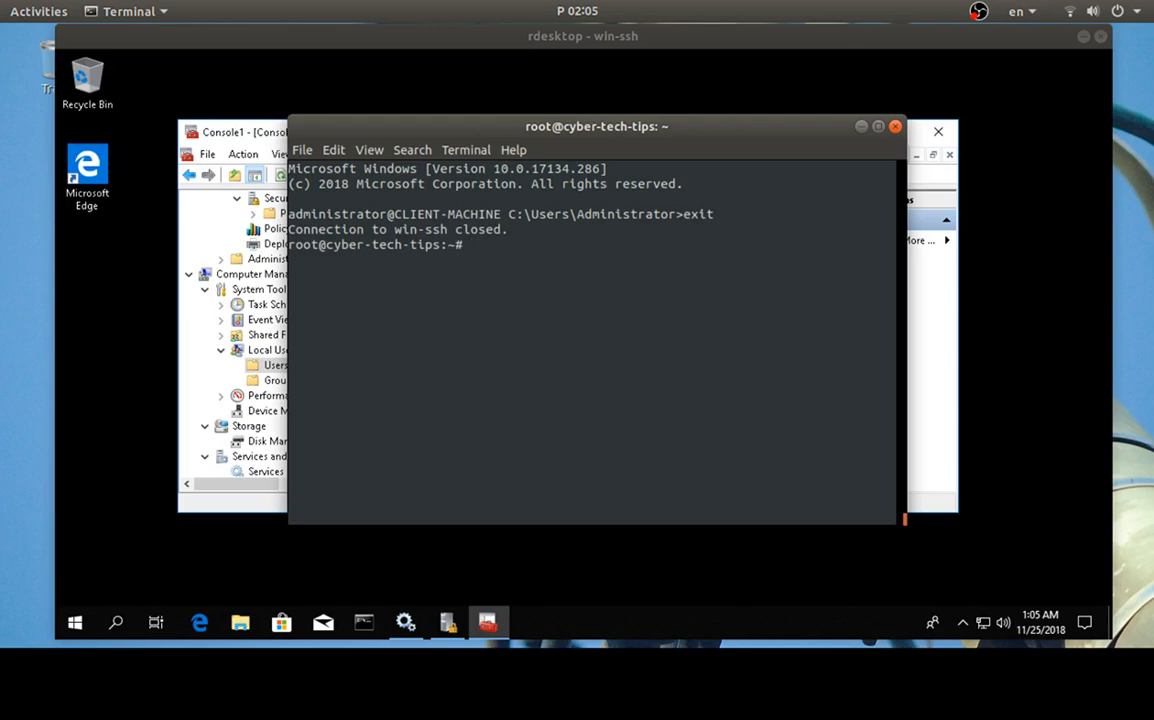
{"action": "type", "text": "ssh cye"}
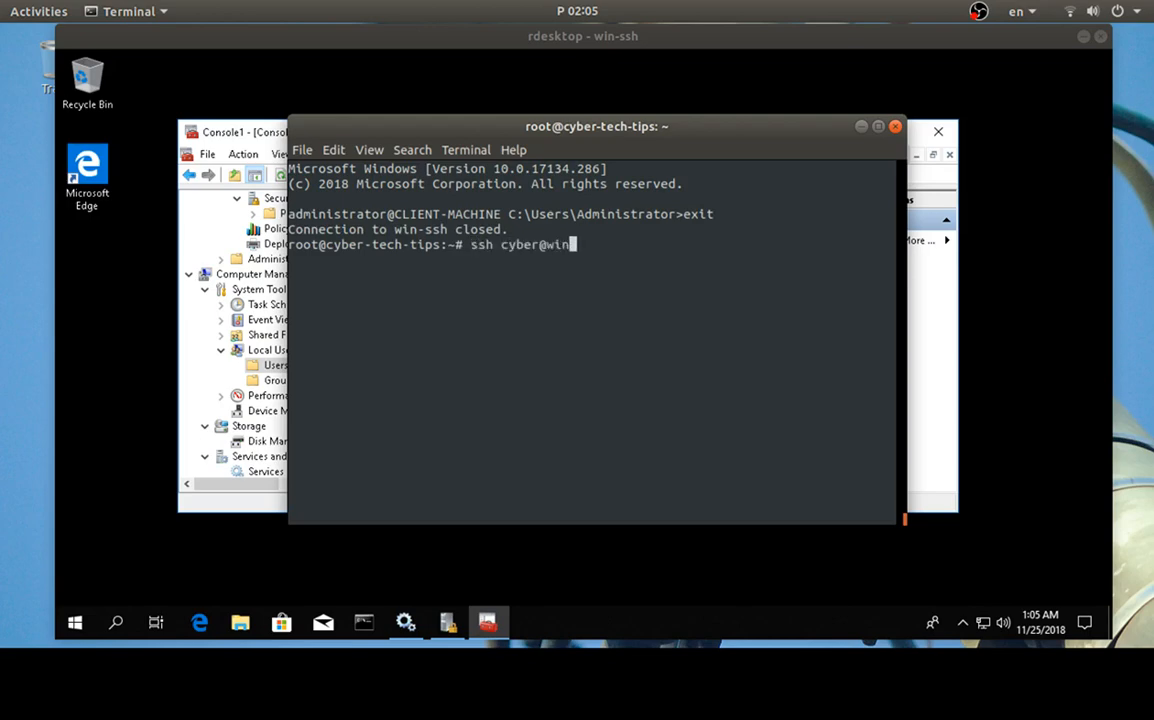
{"action": "key", "text": "Return"}
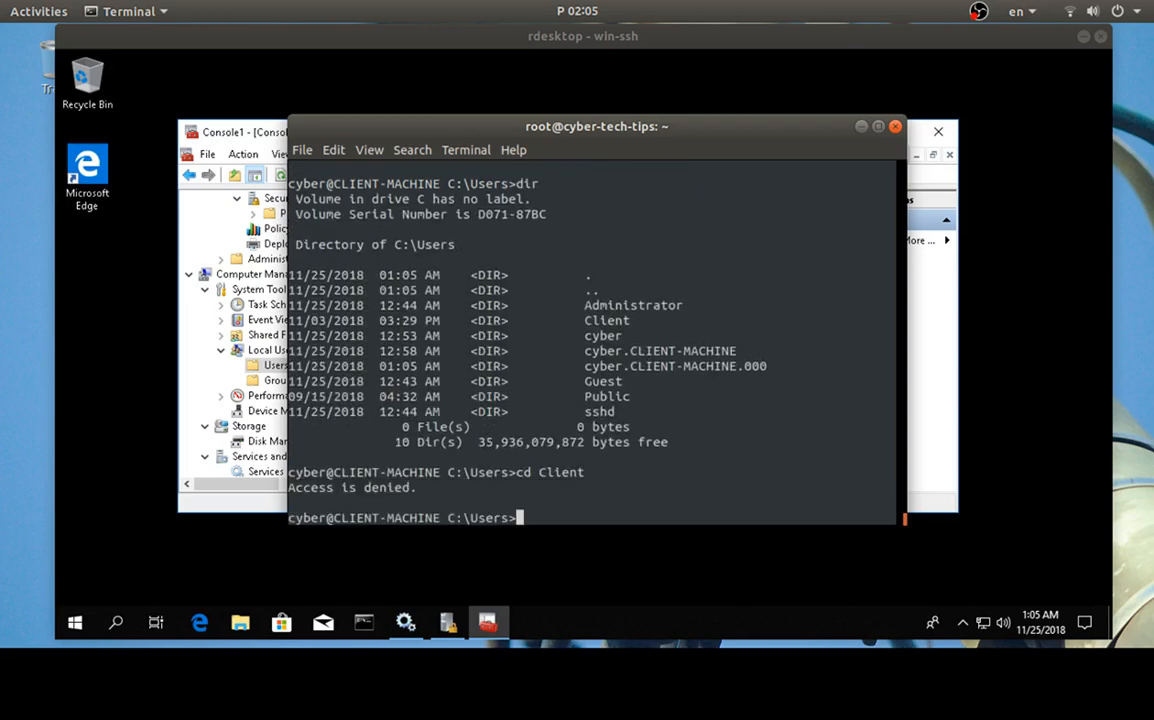
{"action": "type", "text": "exit"}
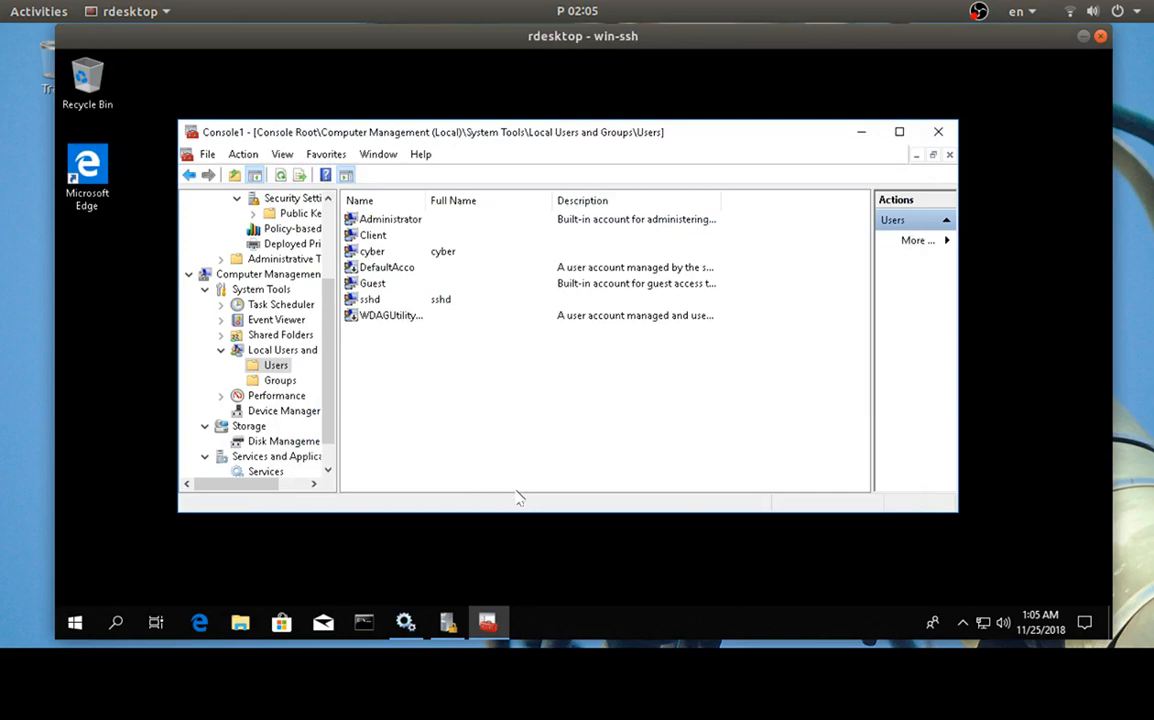
{"action": "mouse_move", "coordinate": [483, 479]}
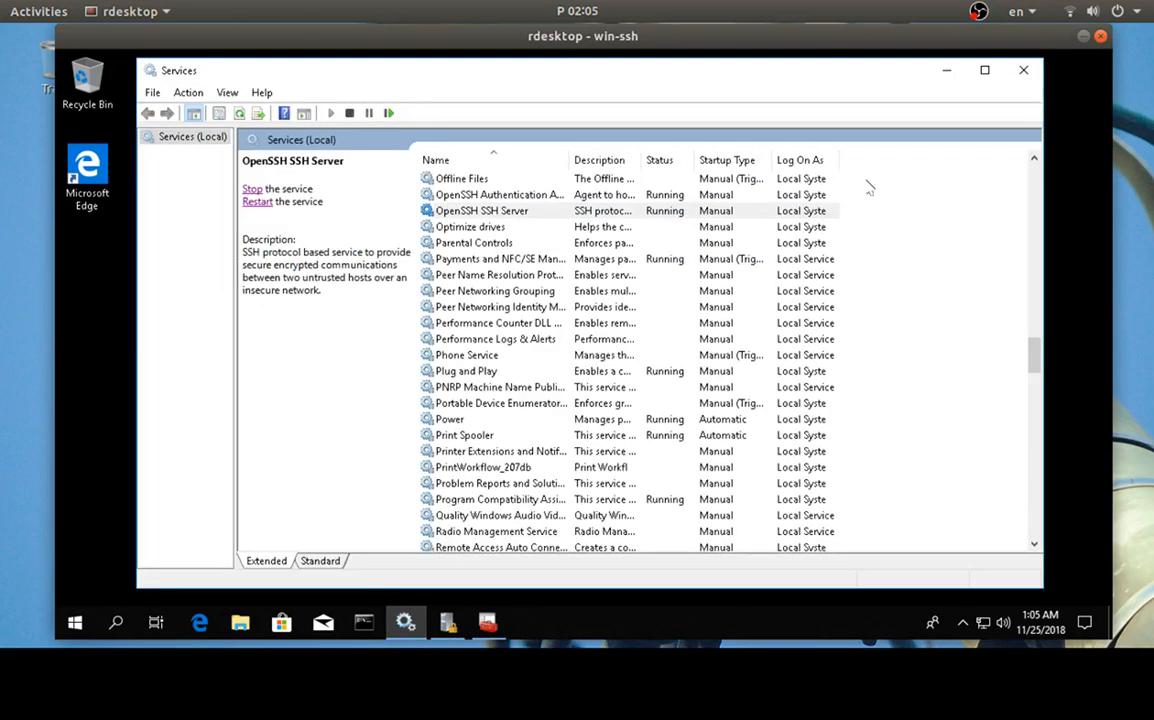
Select OpenSSH SSH Server in the Services list to confirm it is running
{"action": "left_click", "coordinate": [497, 194]}
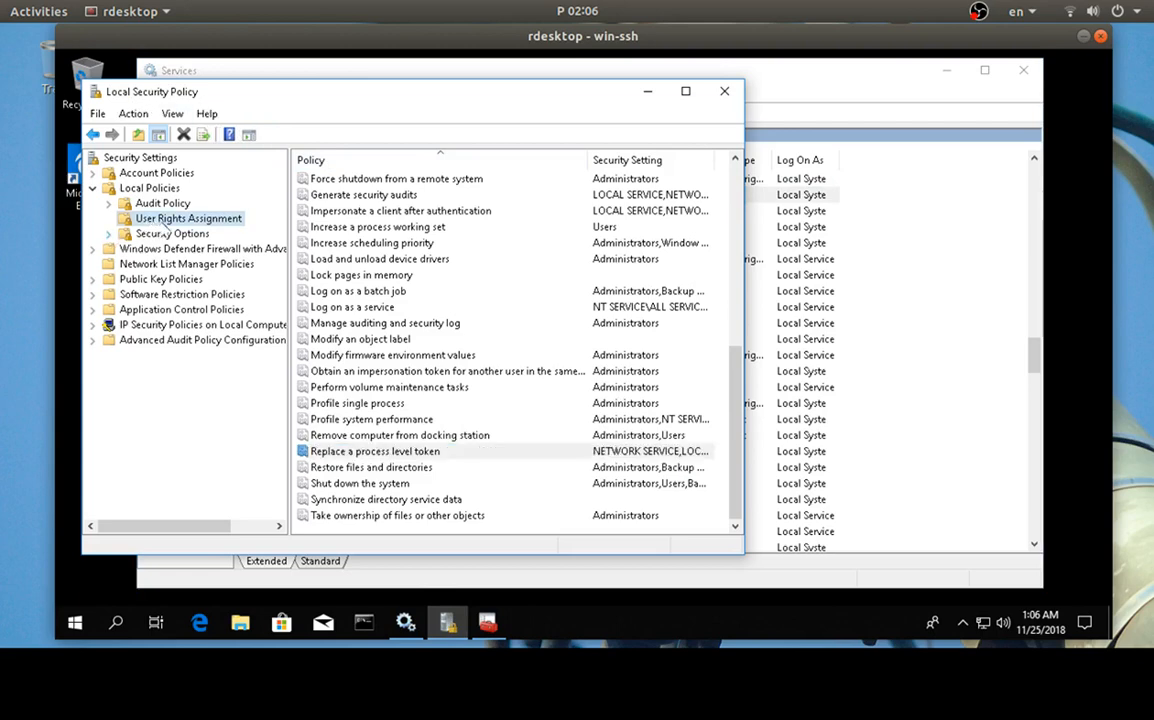
{"action": "mouse_move", "coordinate": [380, 468]}
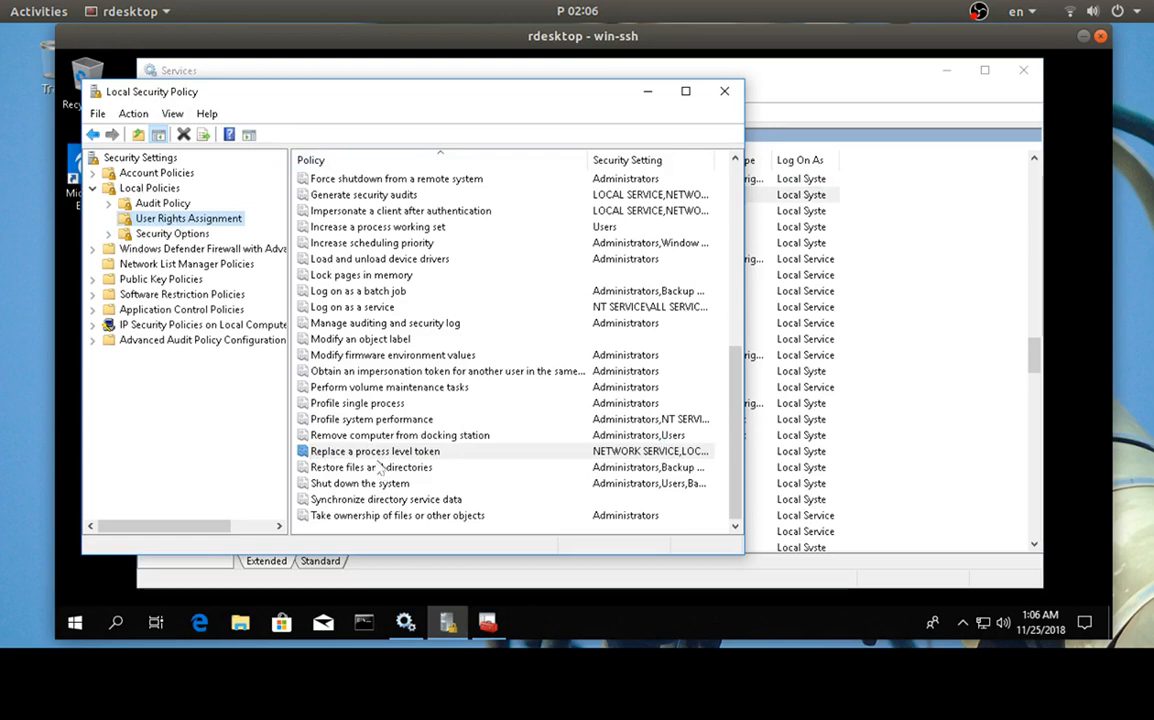
Add the sshd account to the 'Log on as a service' user right
{"action": "left_click", "coordinate": [371, 418]}
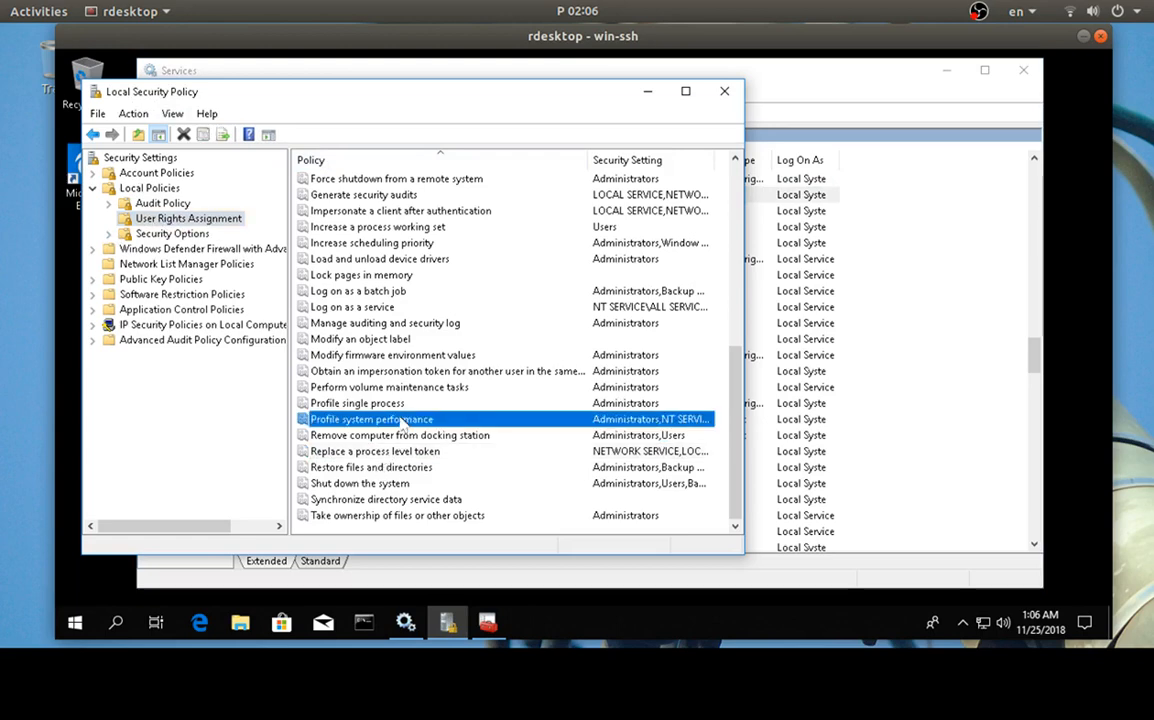
{"action": "left_click", "coordinate": [379, 258]}
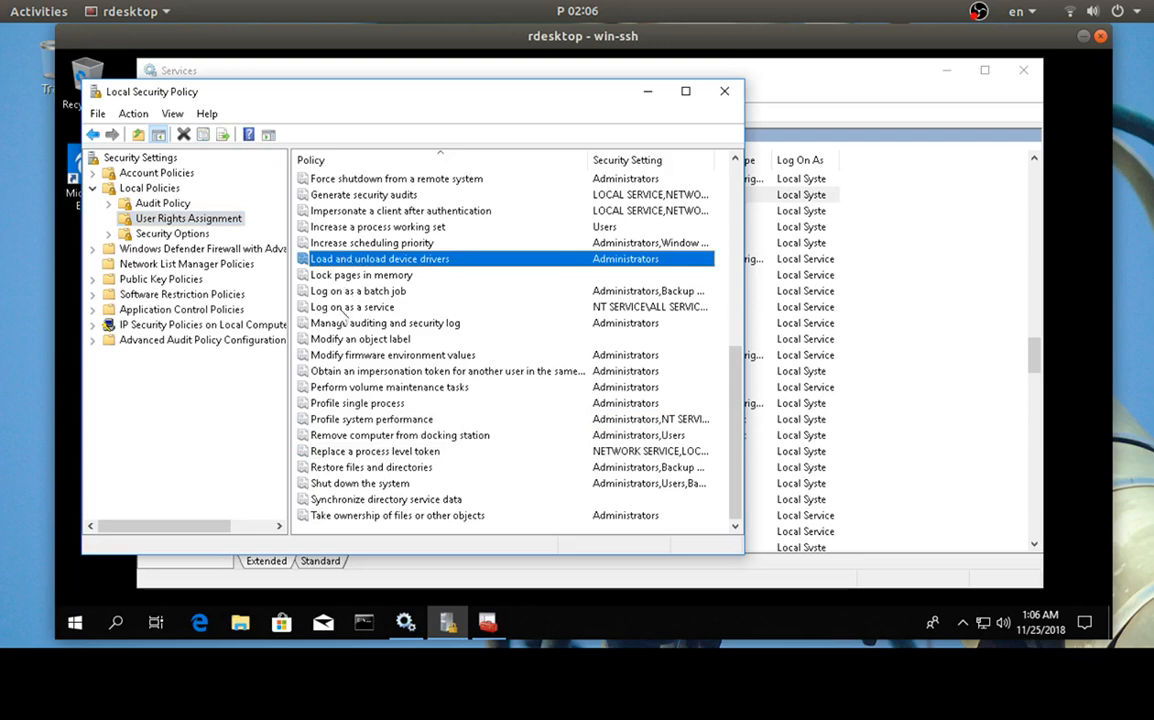
{"action": "right_click", "coordinate": [351, 307]}
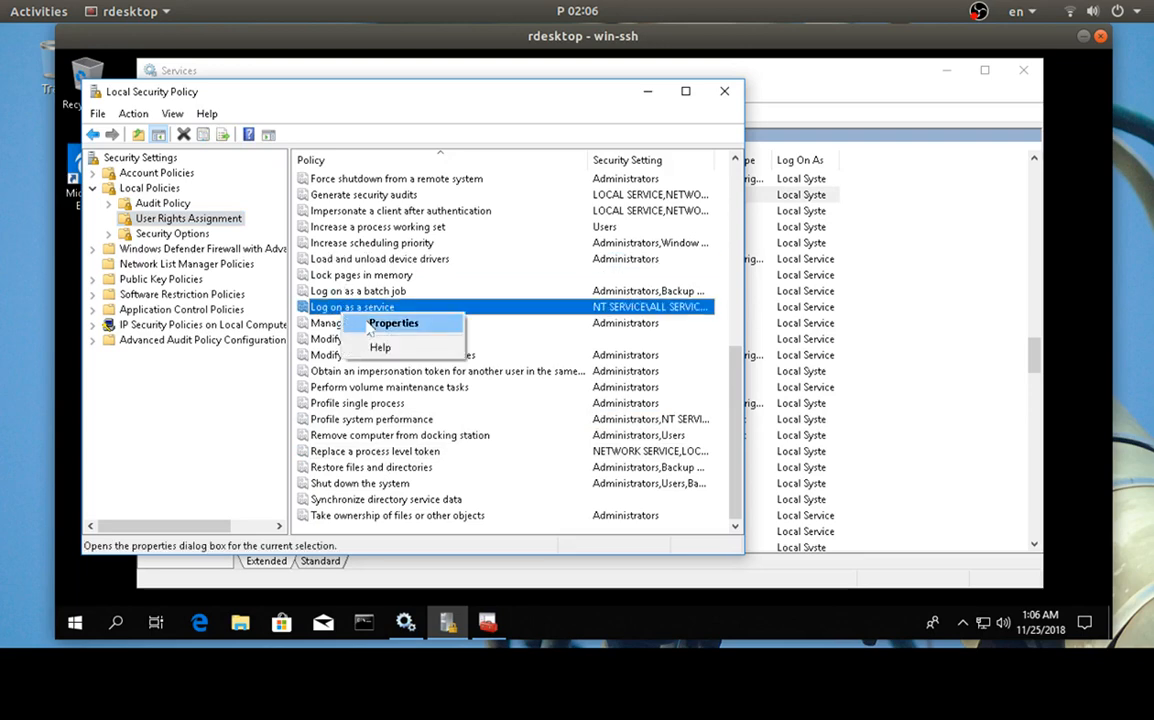
{"action": "left_click", "coordinate": [393, 322]}
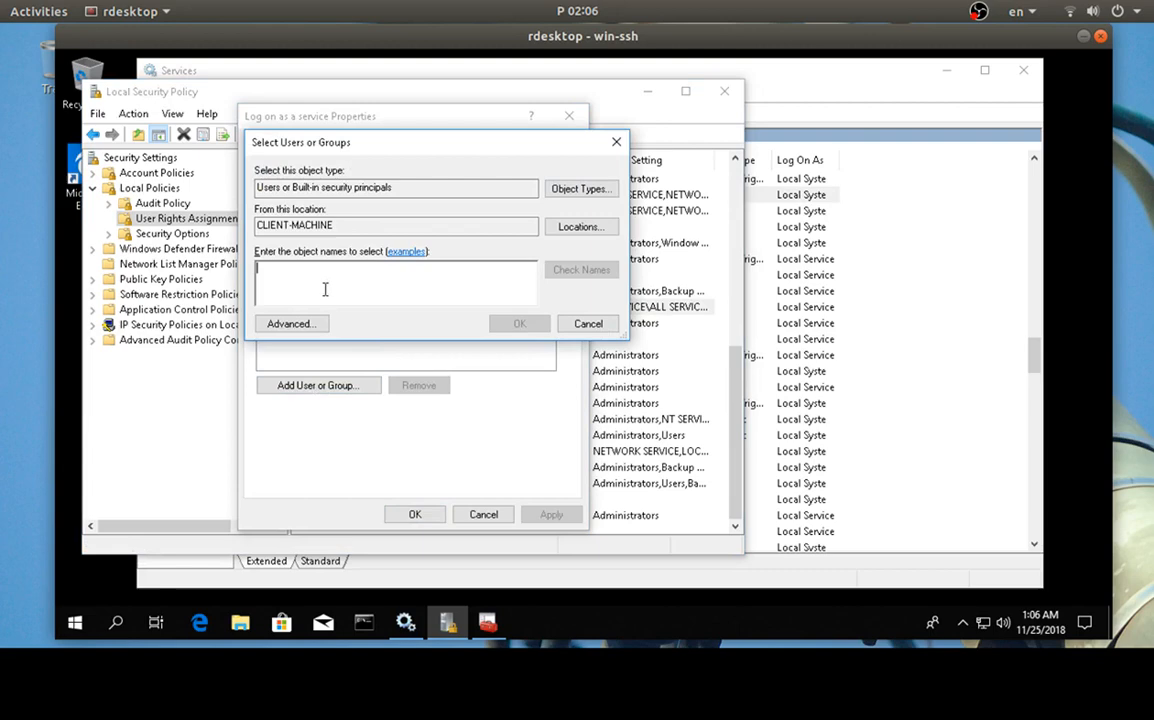
{"action": "left_click", "coordinate": [291, 323]}
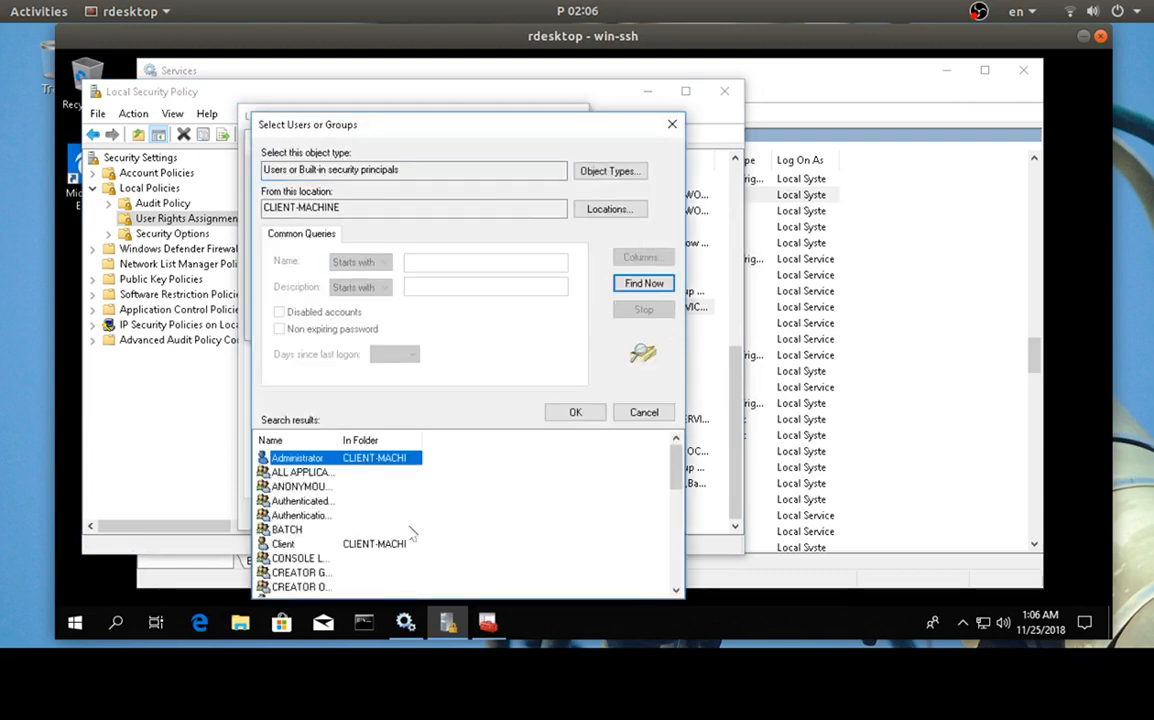
{"action": "scroll", "scroll_direction": "down", "scroll_amount": 3}
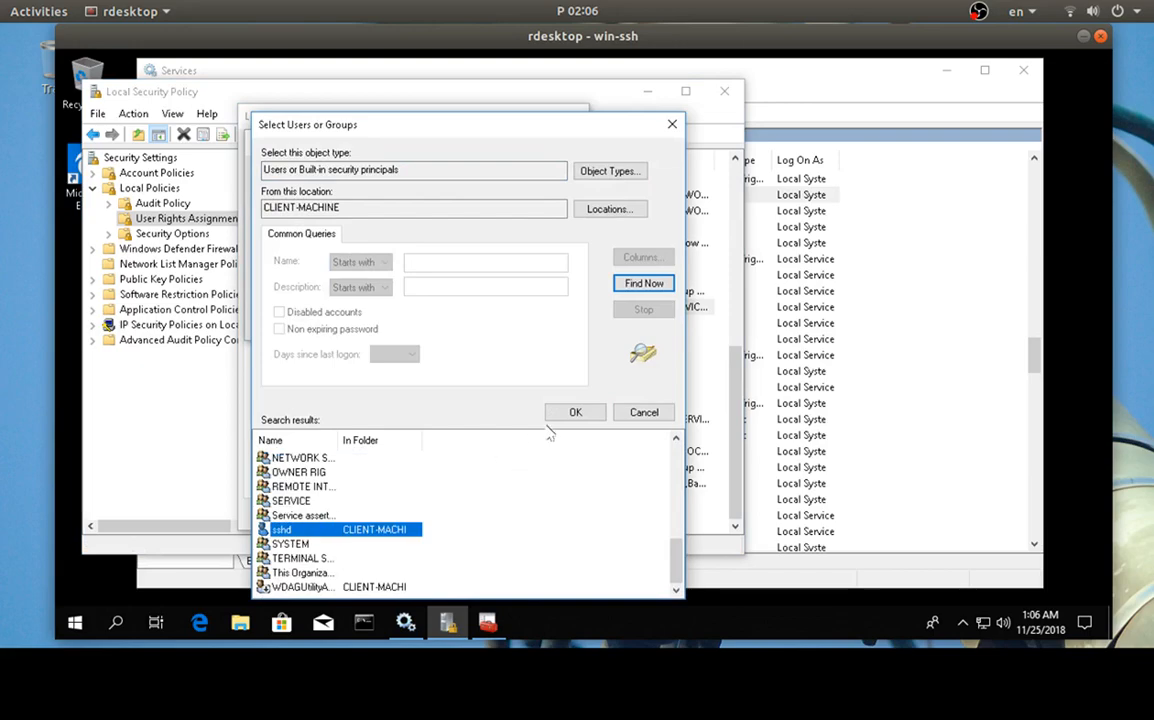
{"action": "left_click", "coordinate": [575, 412]}
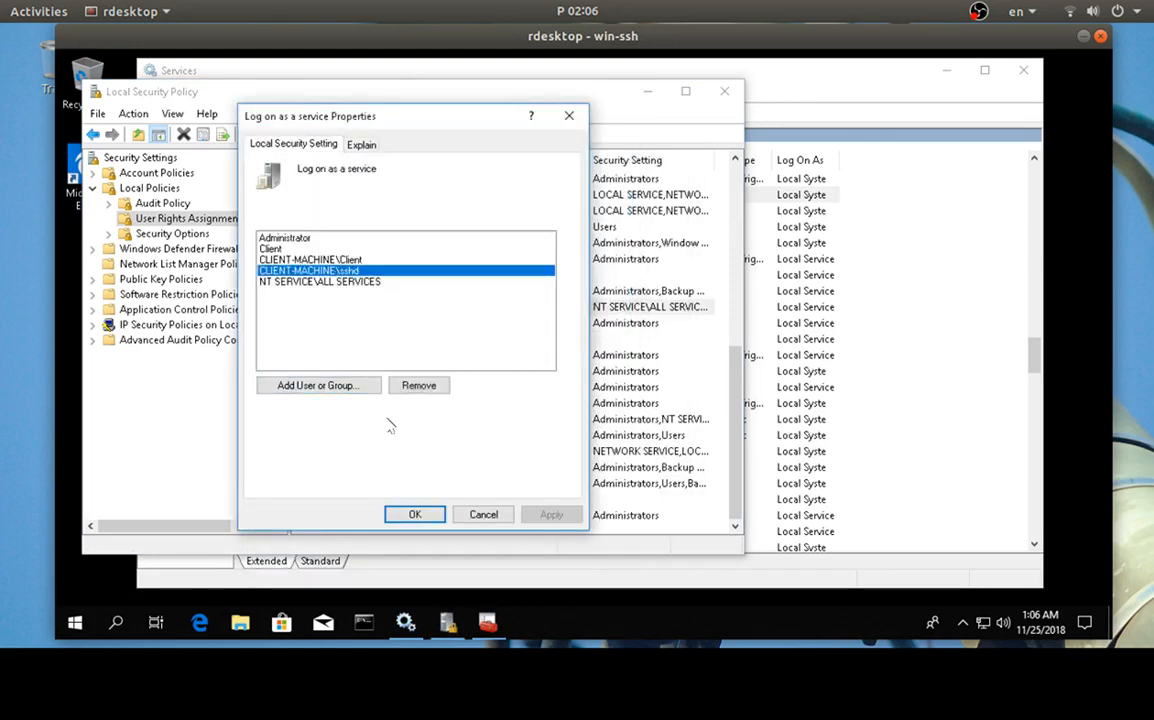
{"action": "left_click", "coordinate": [483, 514]}
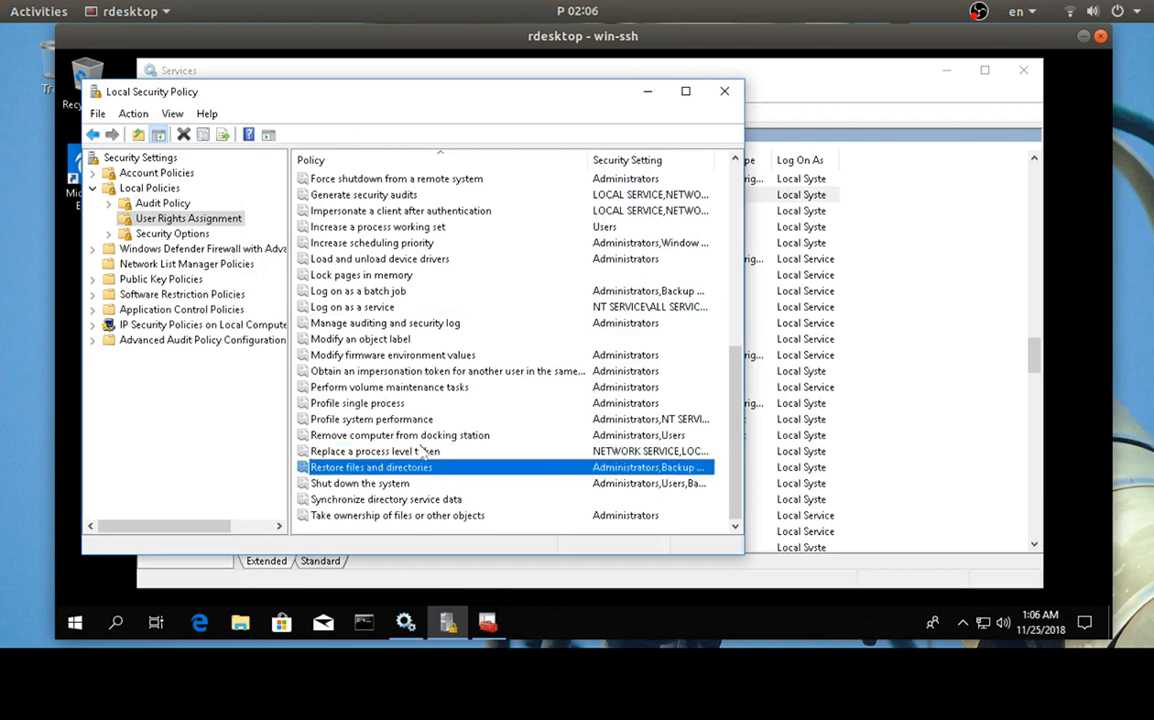
{"action": "mouse_move", "coordinate": [348, 468]}
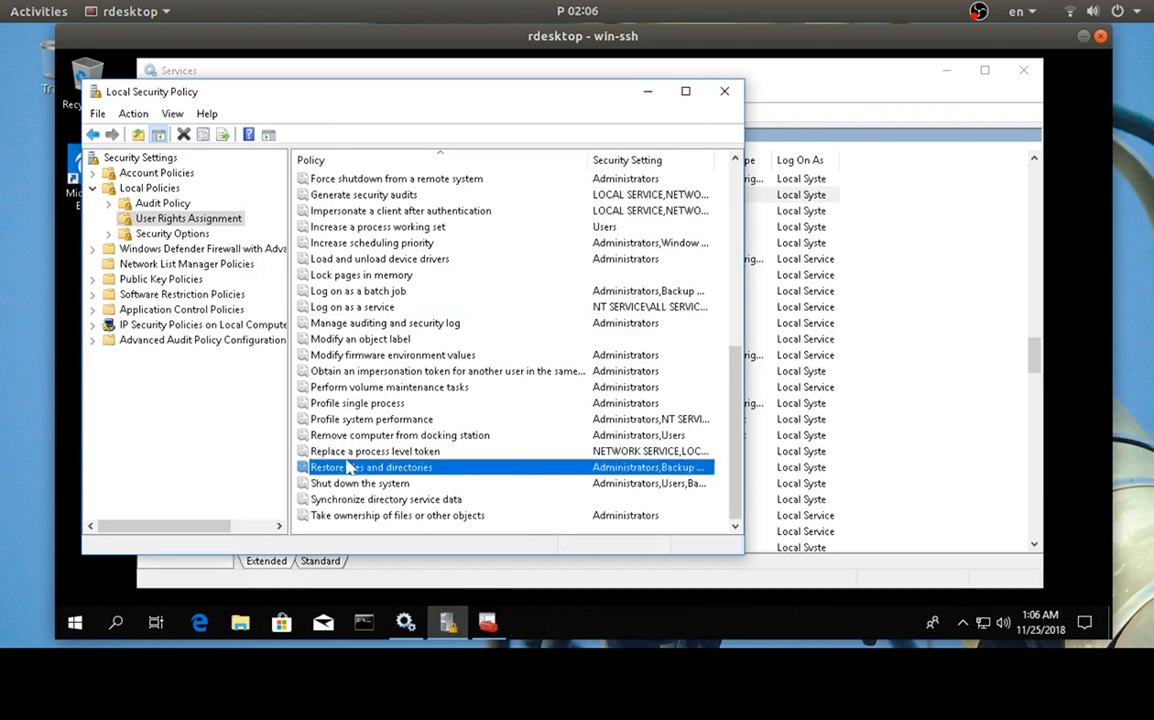
Add the sshd account to the 'Replace a process level token' policy and save
{"action": "right_click", "coordinate": [373, 451]}
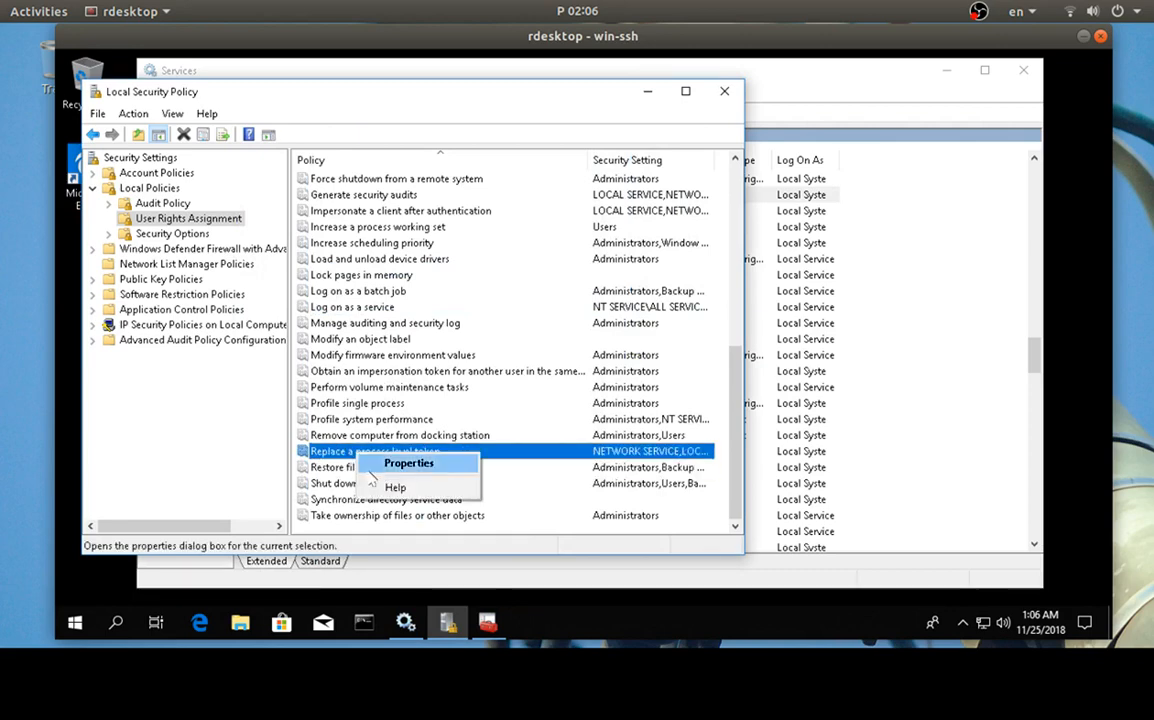
{"action": "left_click", "coordinate": [408, 462]}
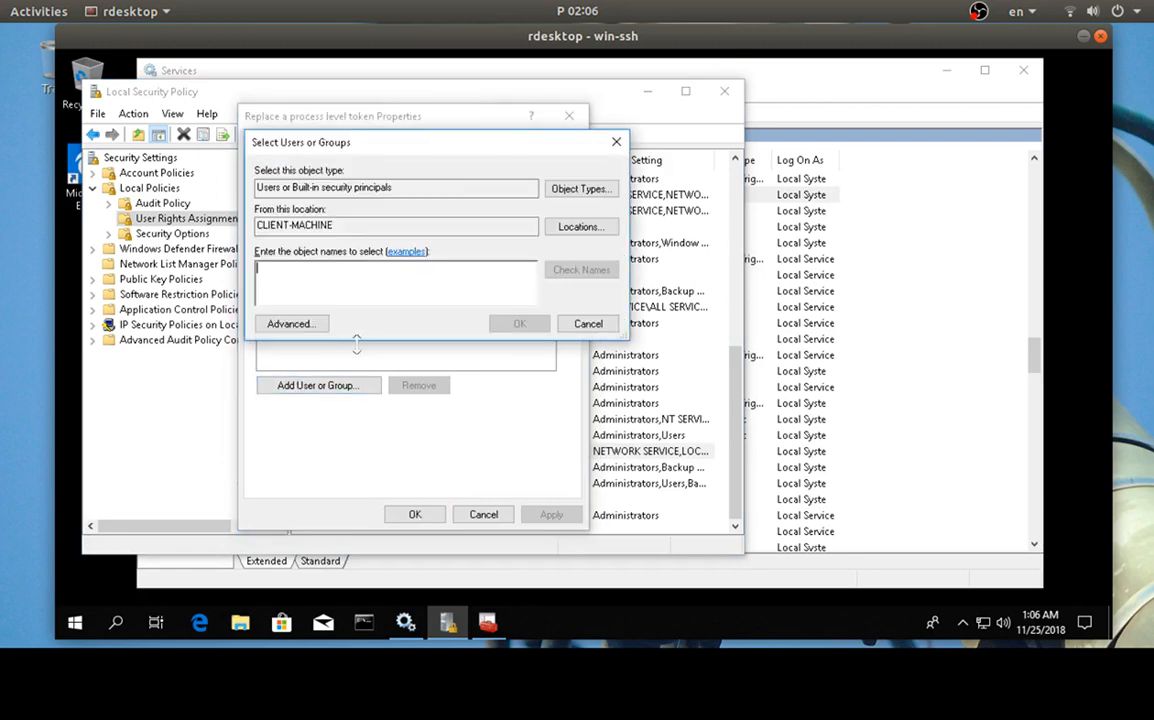
{"action": "left_click", "coordinate": [291, 323]}
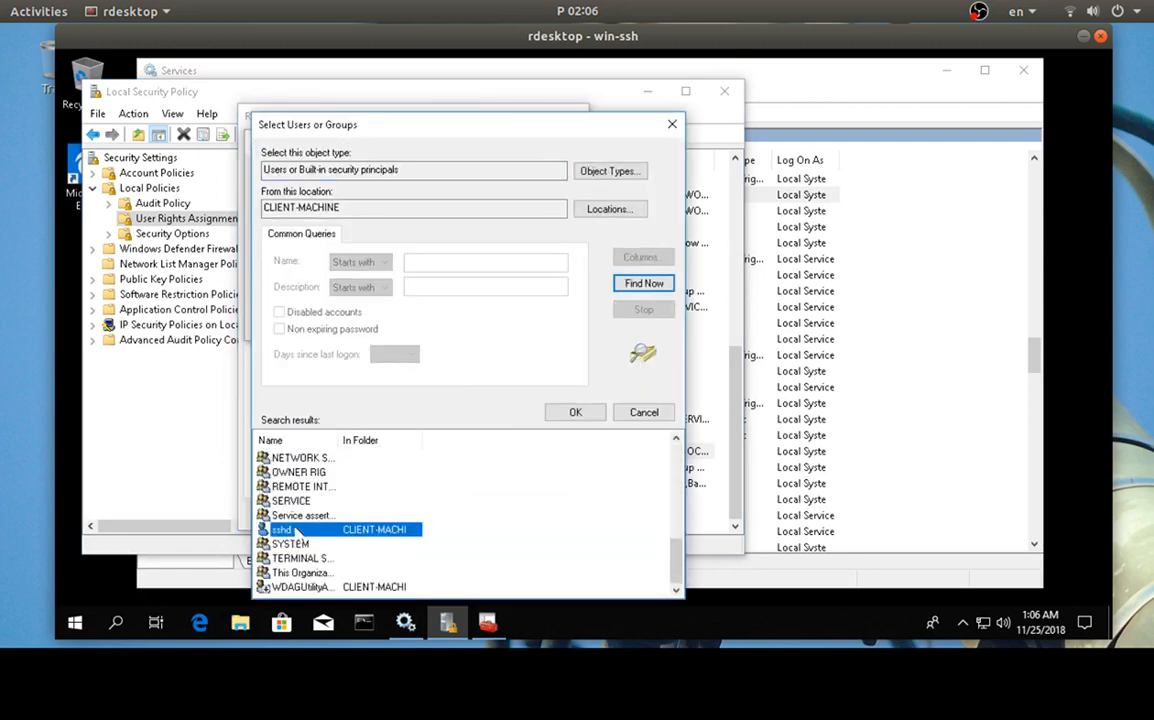
{"action": "left_click", "coordinate": [575, 412]}
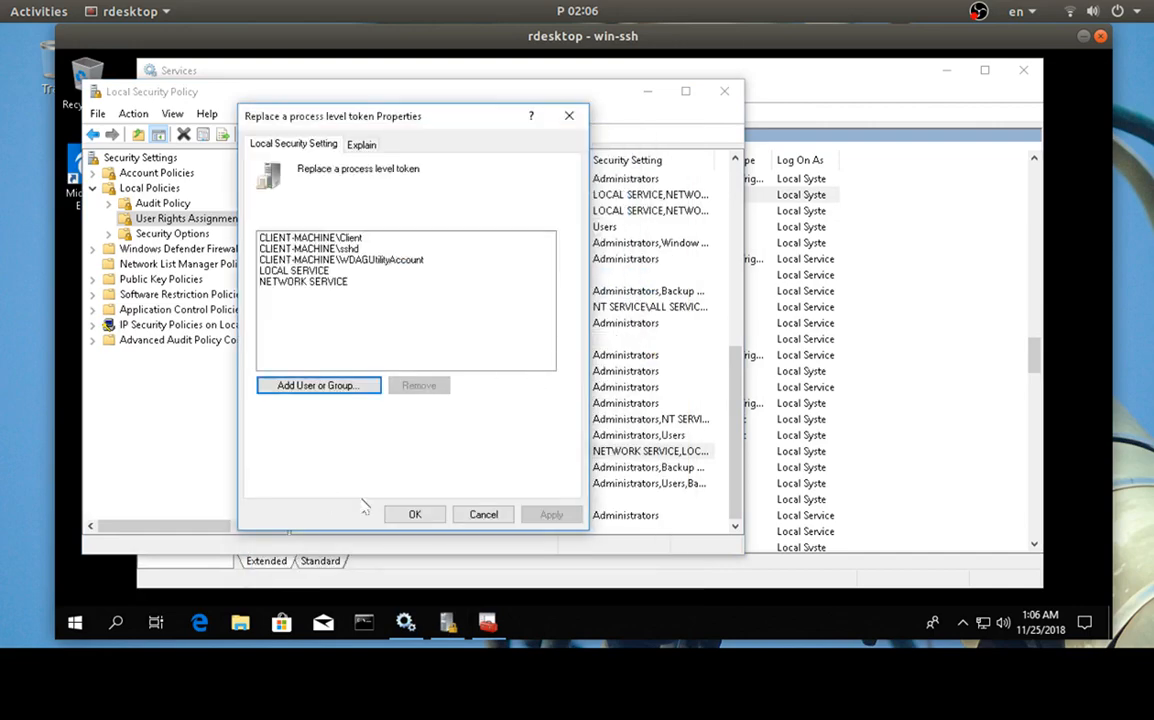
{"action": "left_click", "coordinate": [483, 514]}
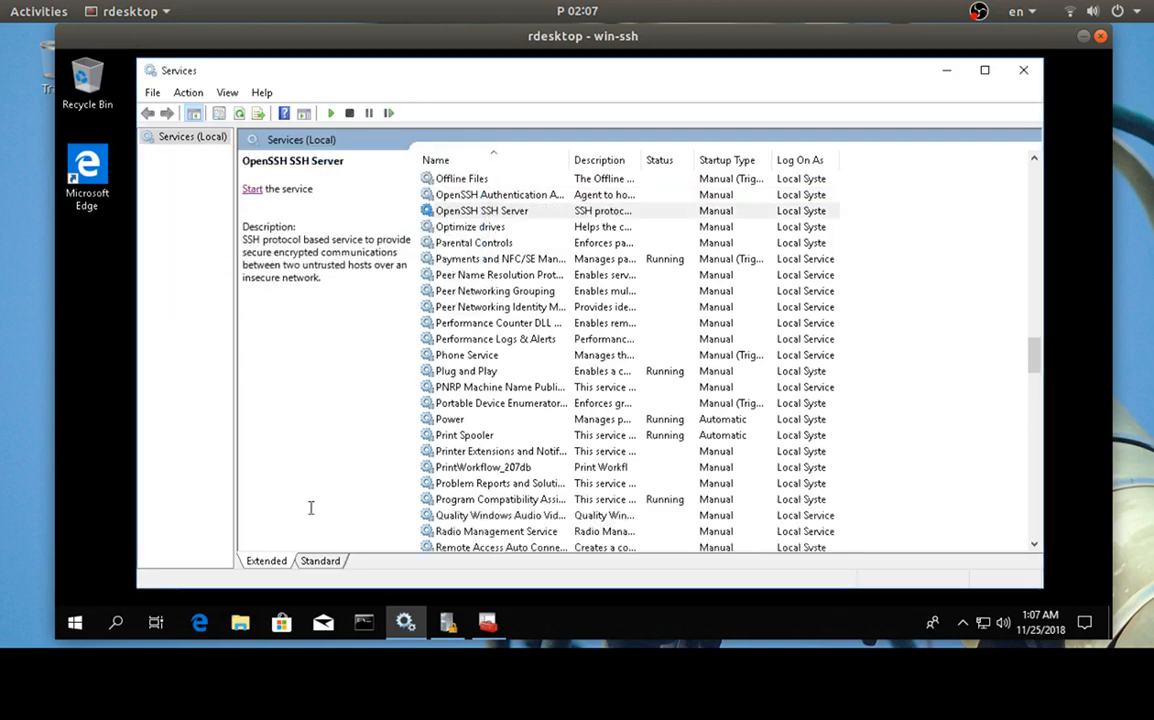
Launch the Ubuntu on Windows shell from the taskbar
{"action": "left_click", "coordinate": [75, 622]}
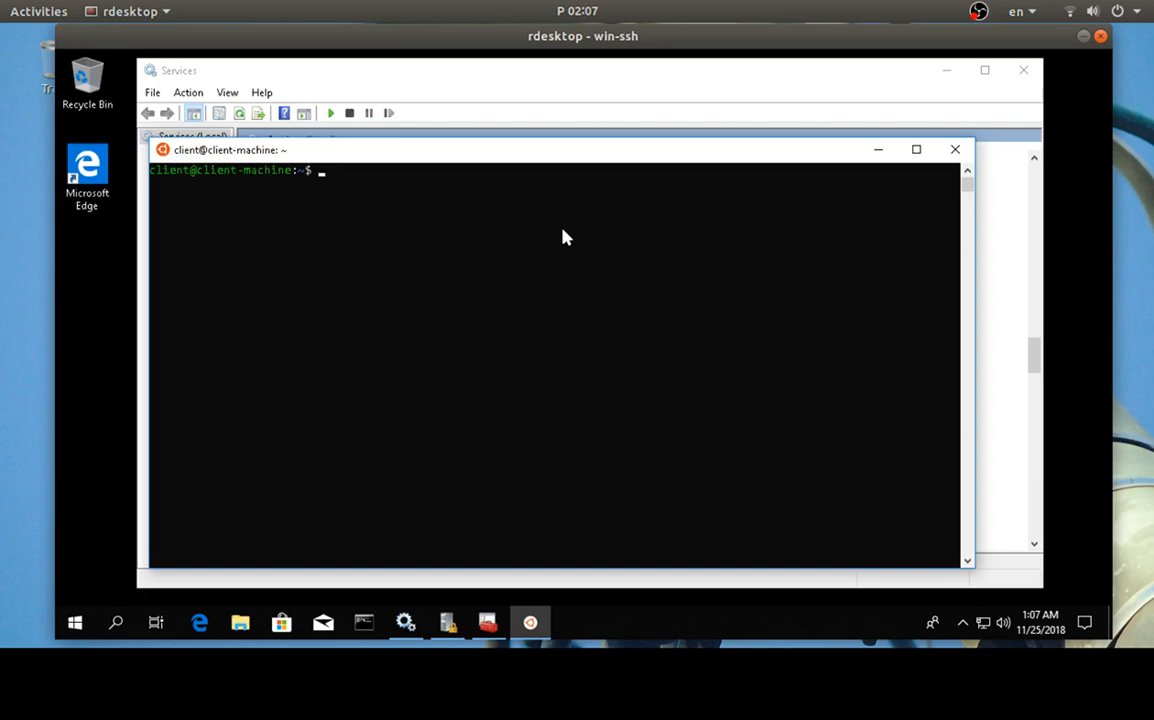
Switch to root with 'sudo -i' and run 'service ssh start'
{"action": "type", "text": "sudo -i"}
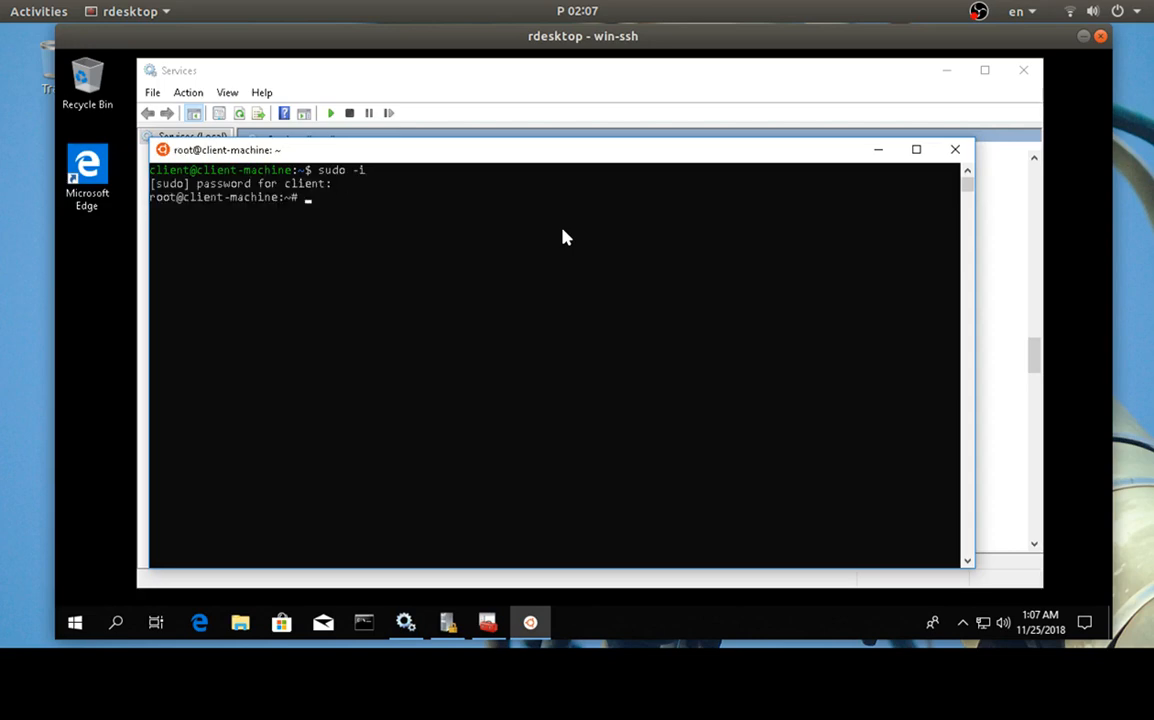
{"action": "type", "text": "servi"}
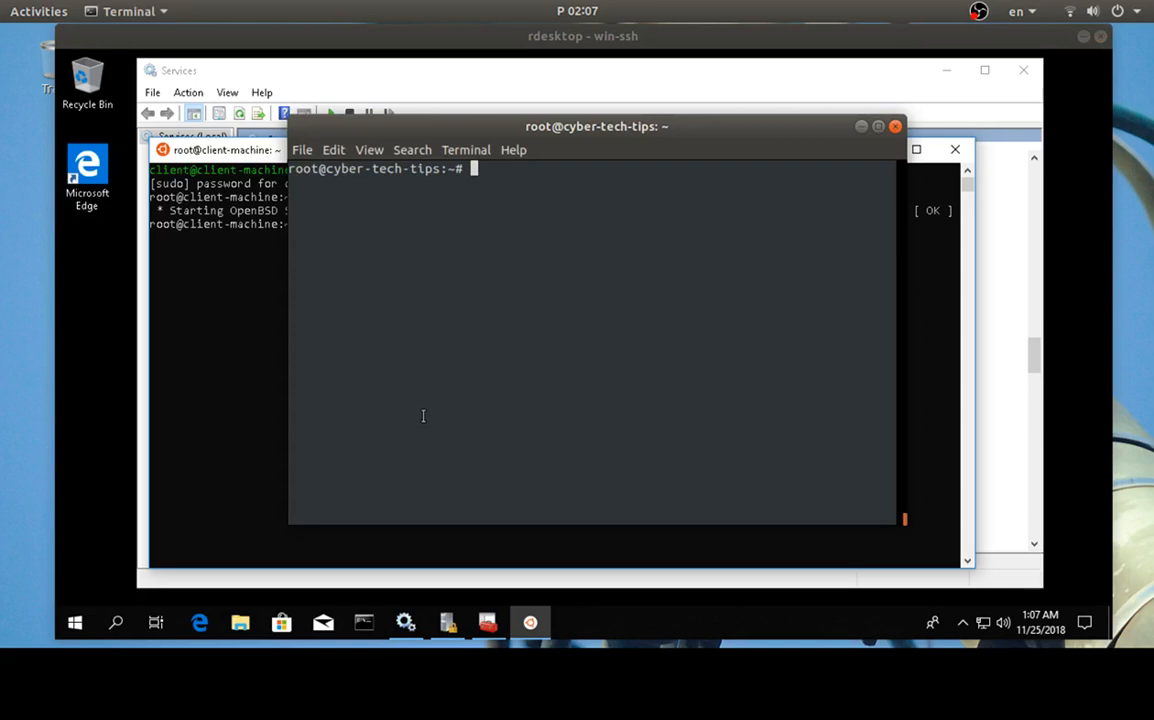
{"action": "mouse_move", "coordinate": [545, 328]}
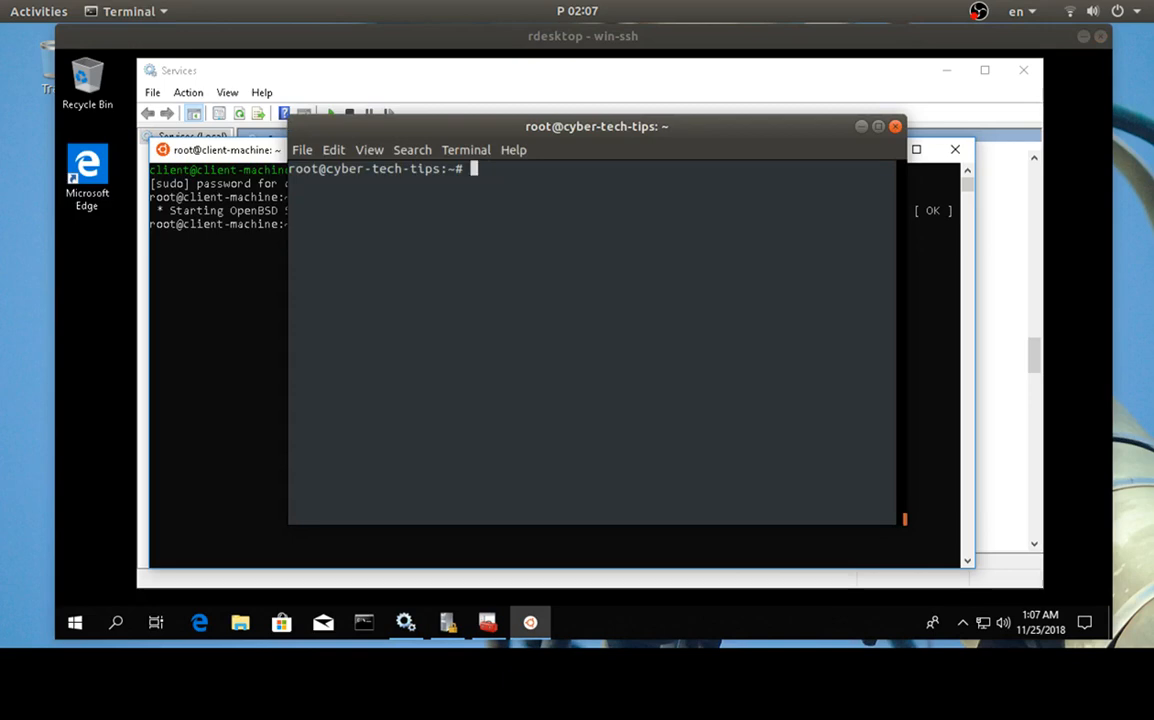
SSH to cyber@win-ssh and accept the changed host key with 'yes'
{"action": "type", "text": "ssh cyber@win-ssh"}
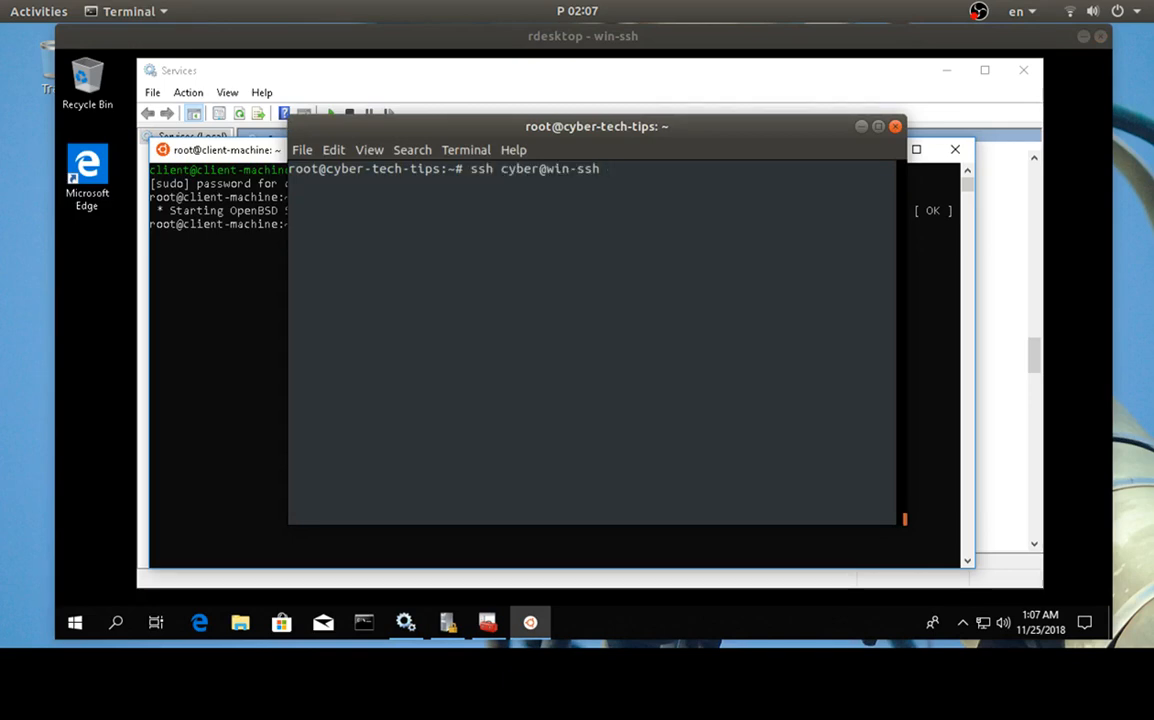
{"action": "type", "text": "yes/no)? yes"}
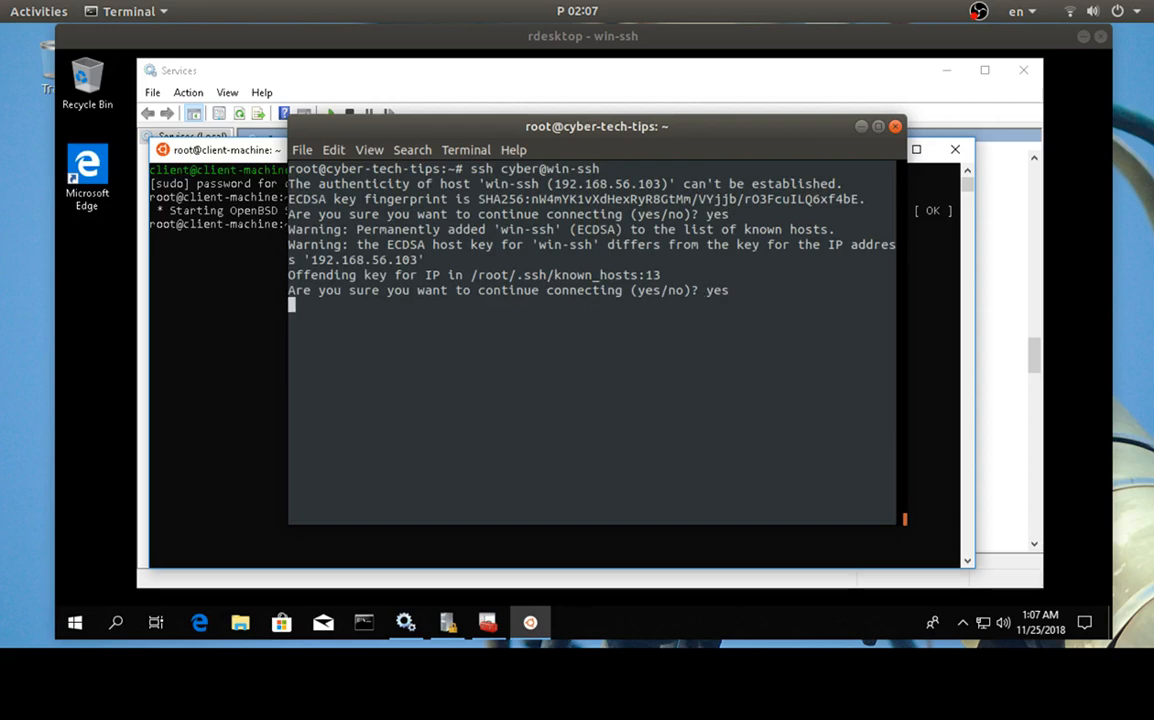
{"action": "key", "text": "Return"}
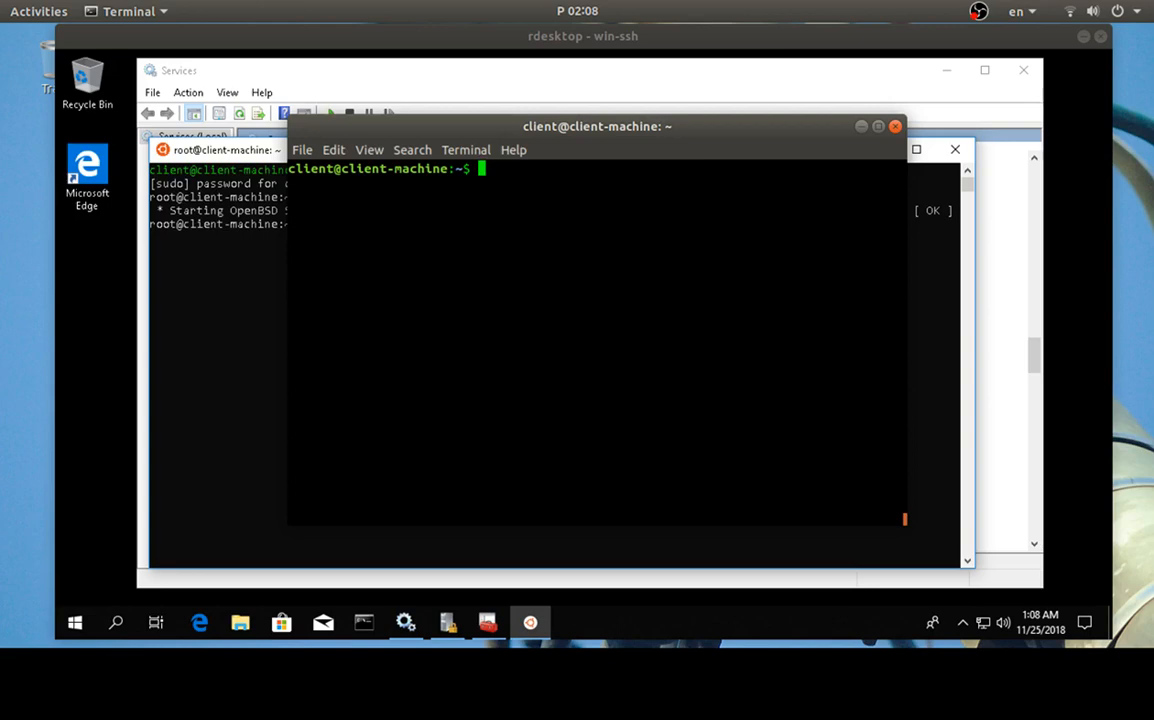
Change directory to /mnt/c/Users/Client
{"action": "type", "text": "cd /mnt/c/"}
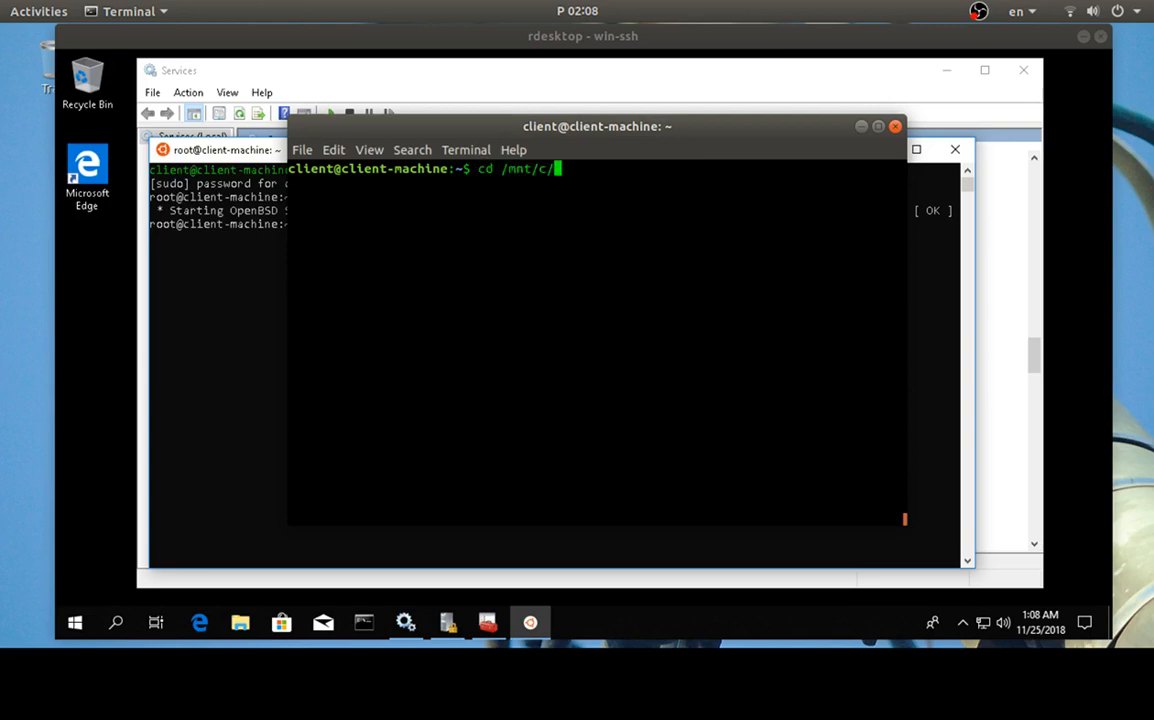
{"action": "type", "text": "Users/"}
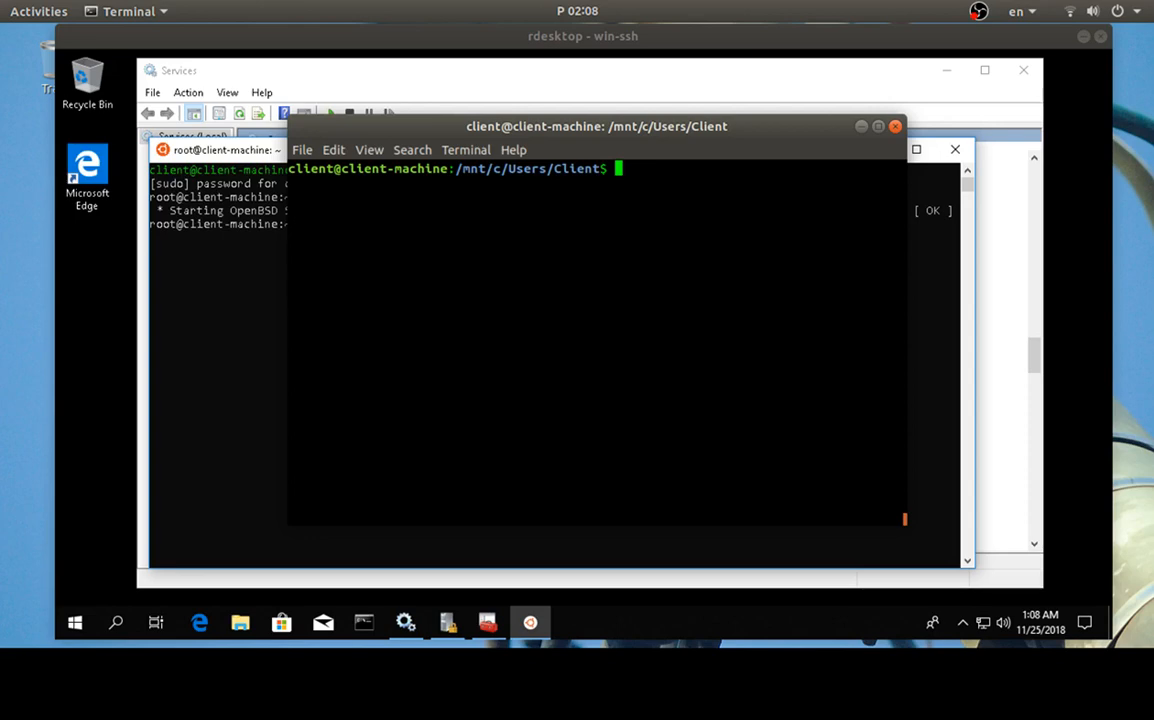
{"action": "mouse_move", "coordinate": [757, 313]}
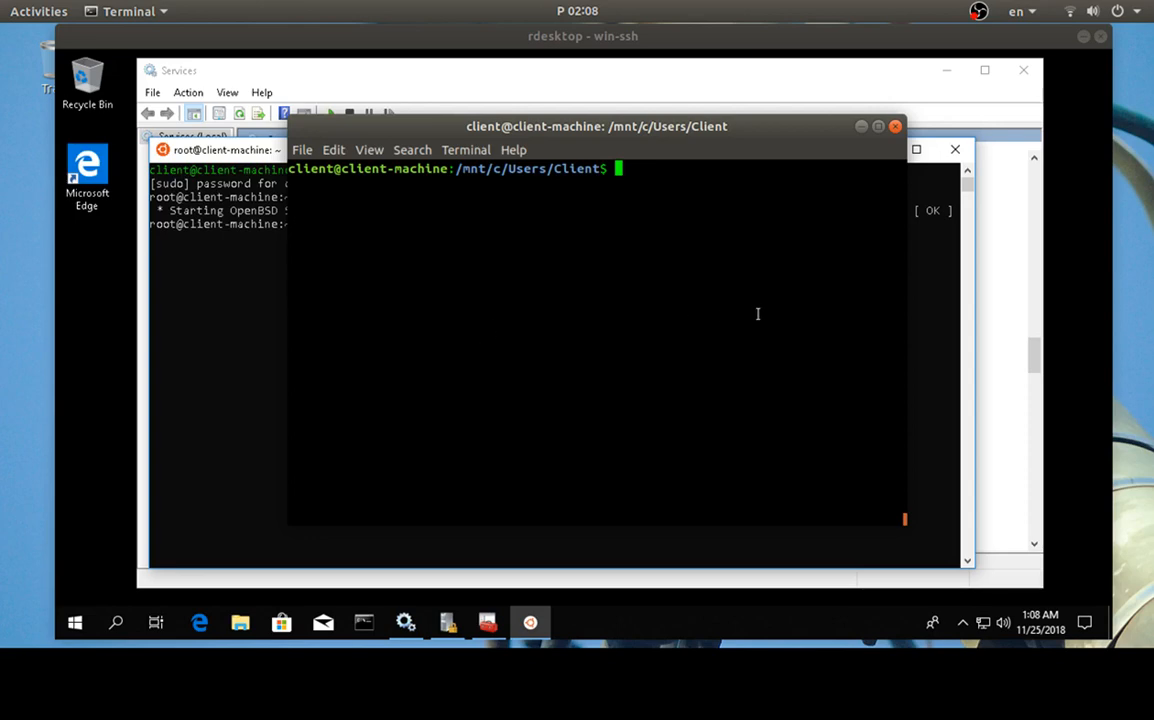